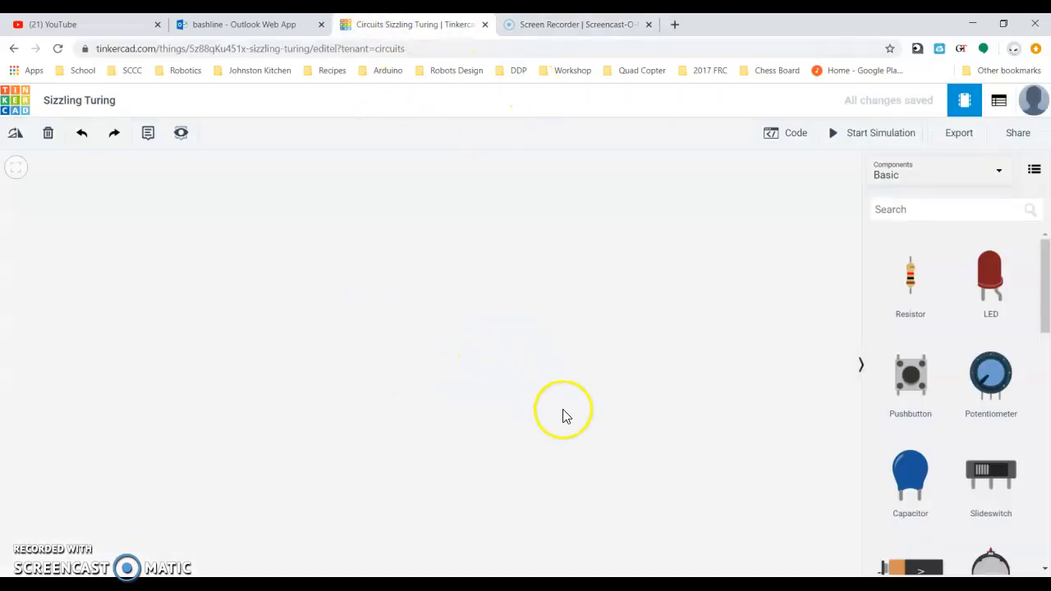
pyautogui.moveTo(456, 271)
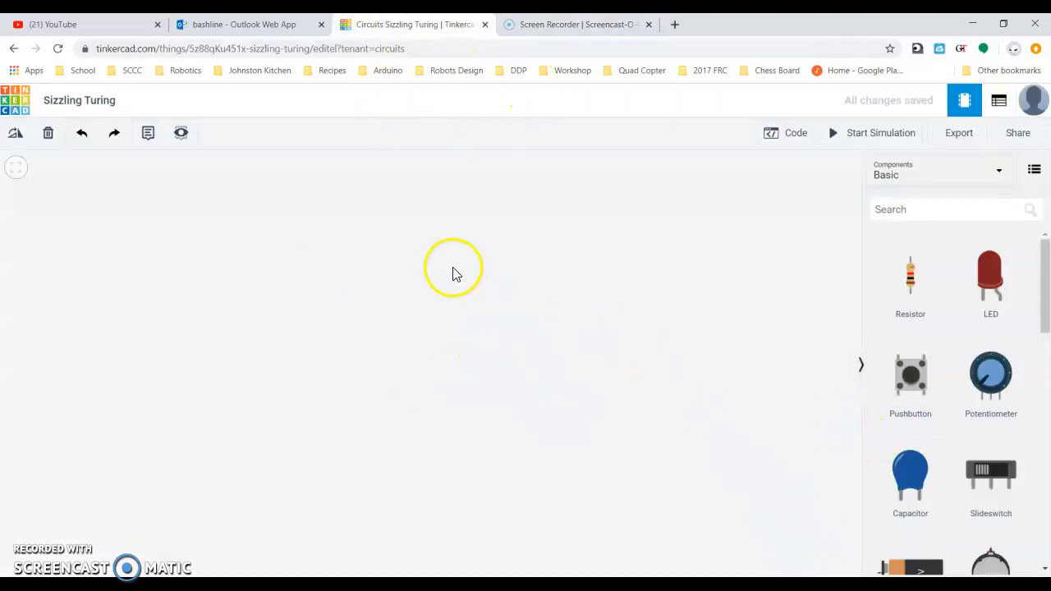
pyautogui.moveTo(932, 253)
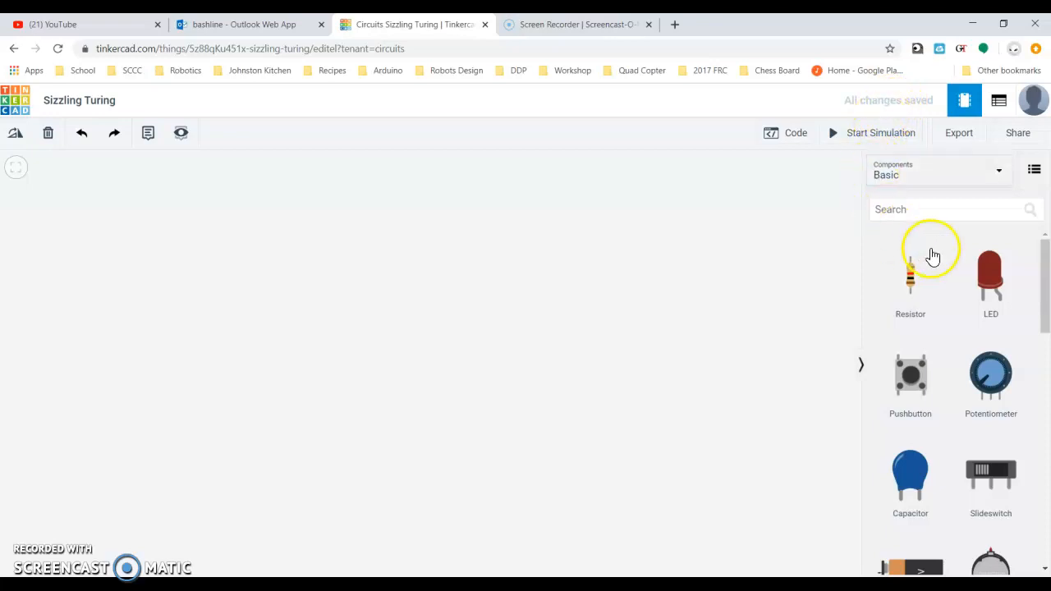
pyautogui.moveTo(936, 283)
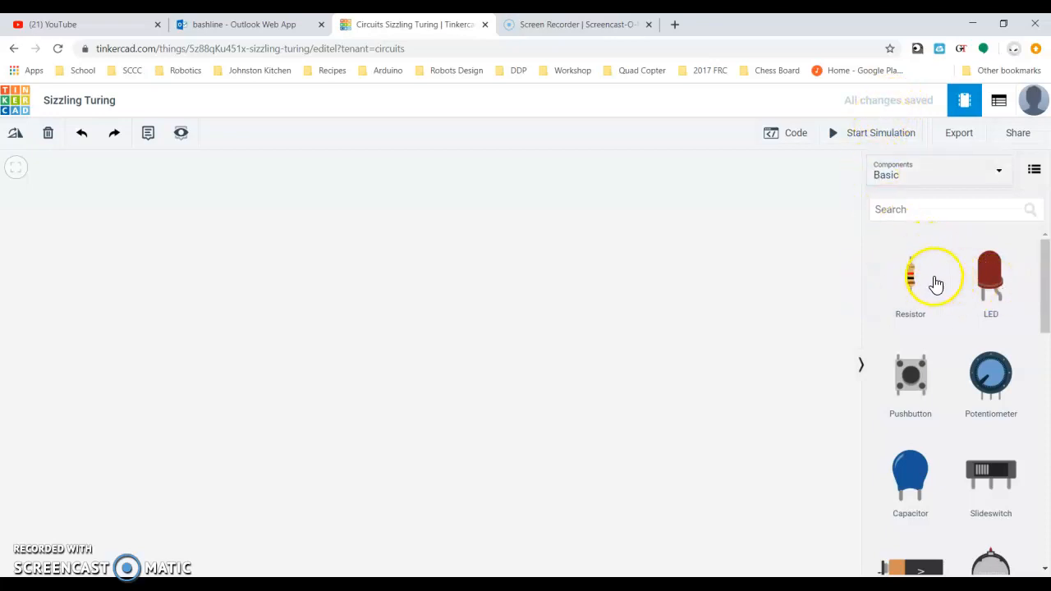
pyautogui.moveTo(512, 261)
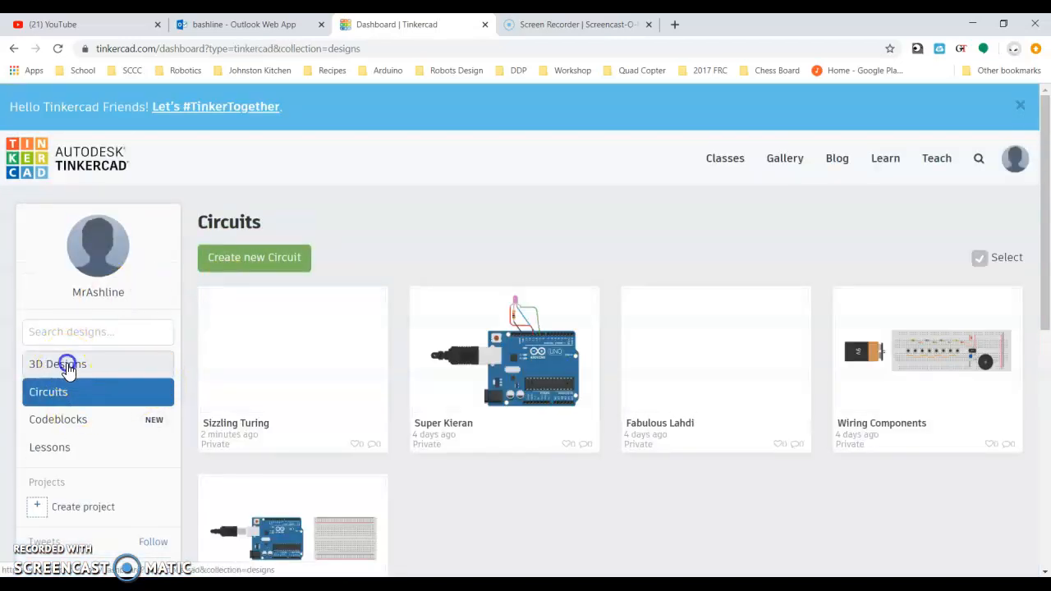
# Step: Open the Sizzling Turing design from the Circuits dashboard with Tinker this
pyautogui.click(48, 392)
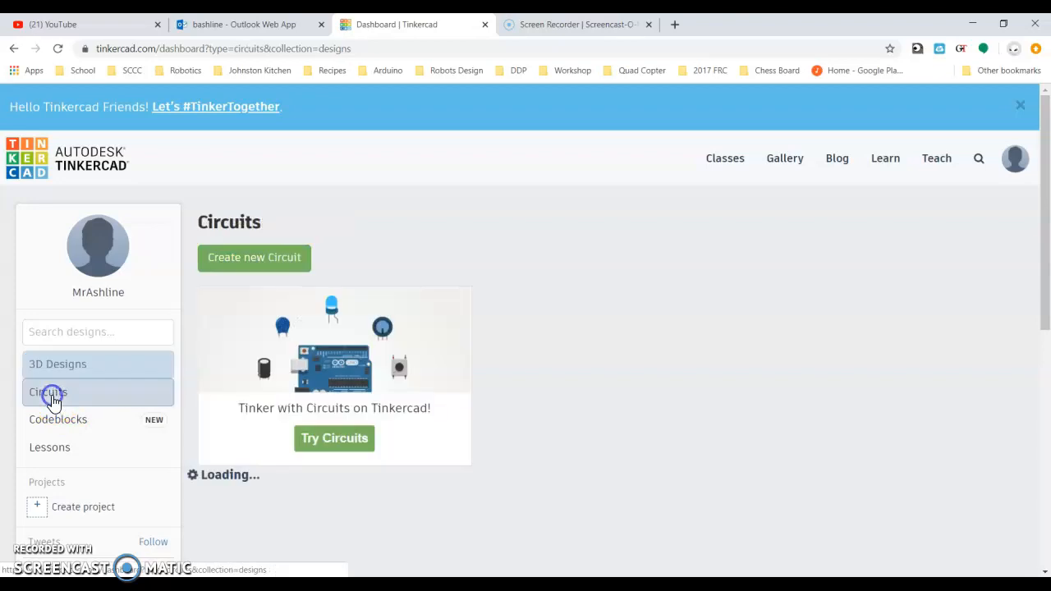
pyautogui.click(52, 391)
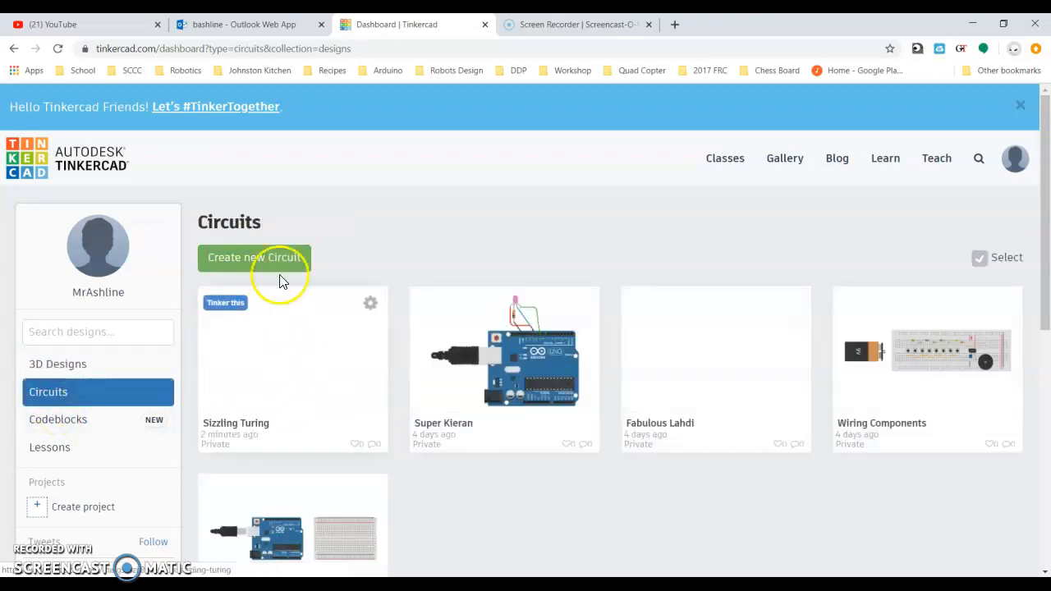
pyautogui.moveTo(263, 267)
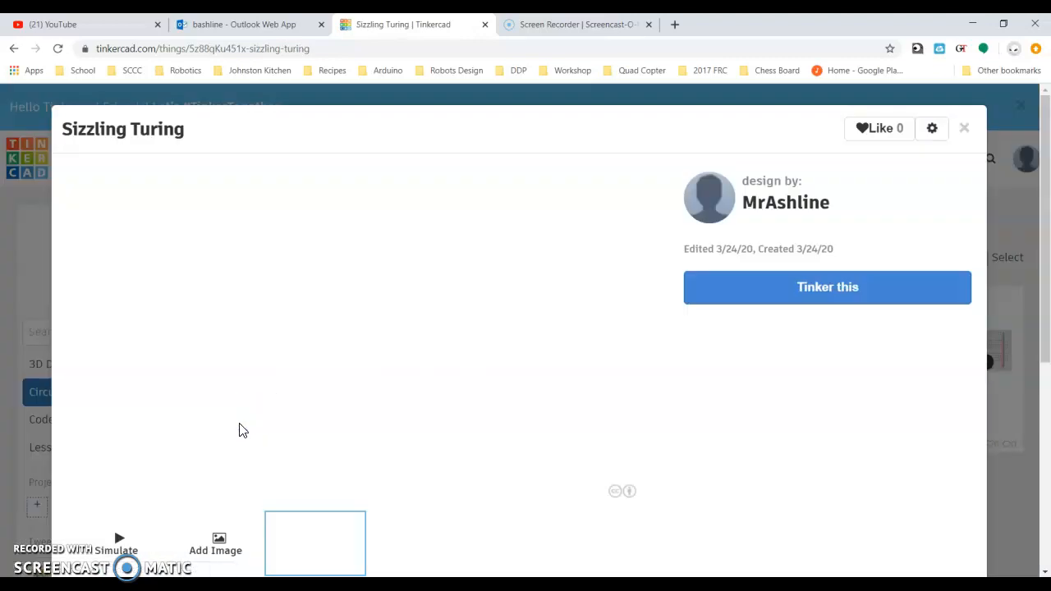
pyautogui.click(827, 286)
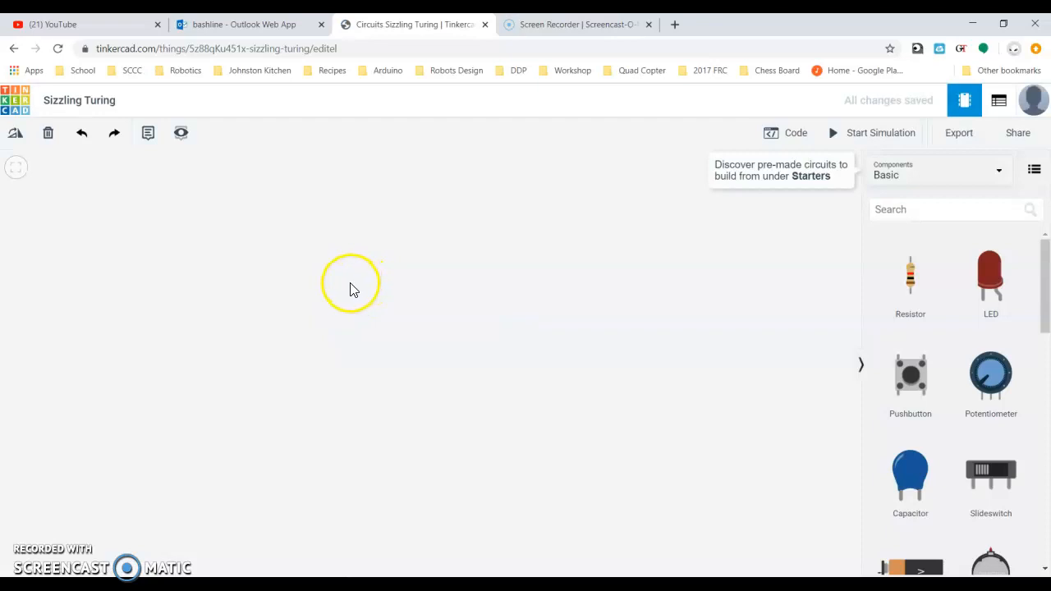
pyautogui.moveTo(95, 76)
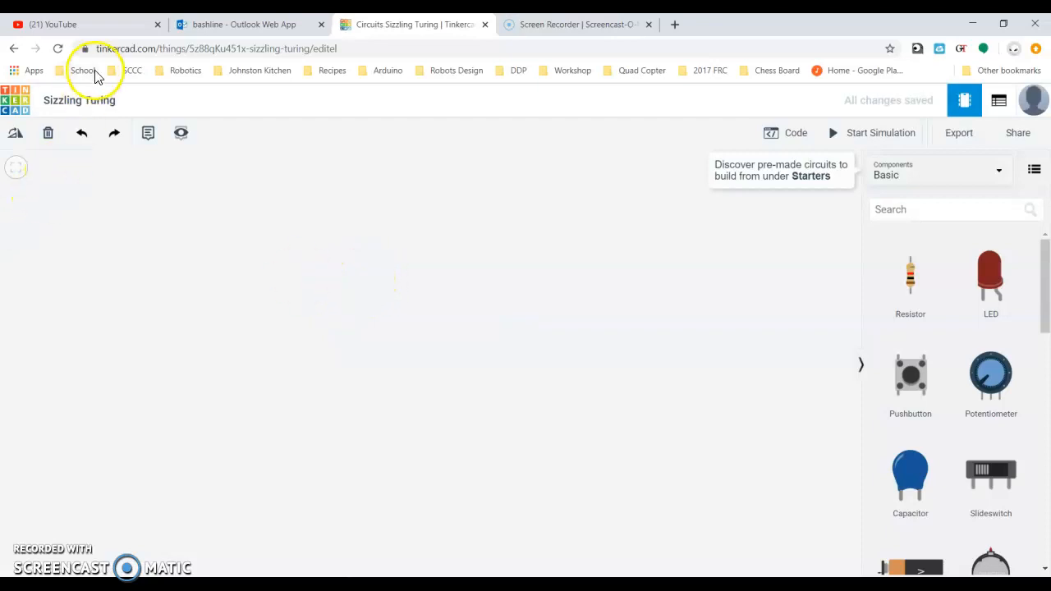
pyautogui.moveTo(182, 202)
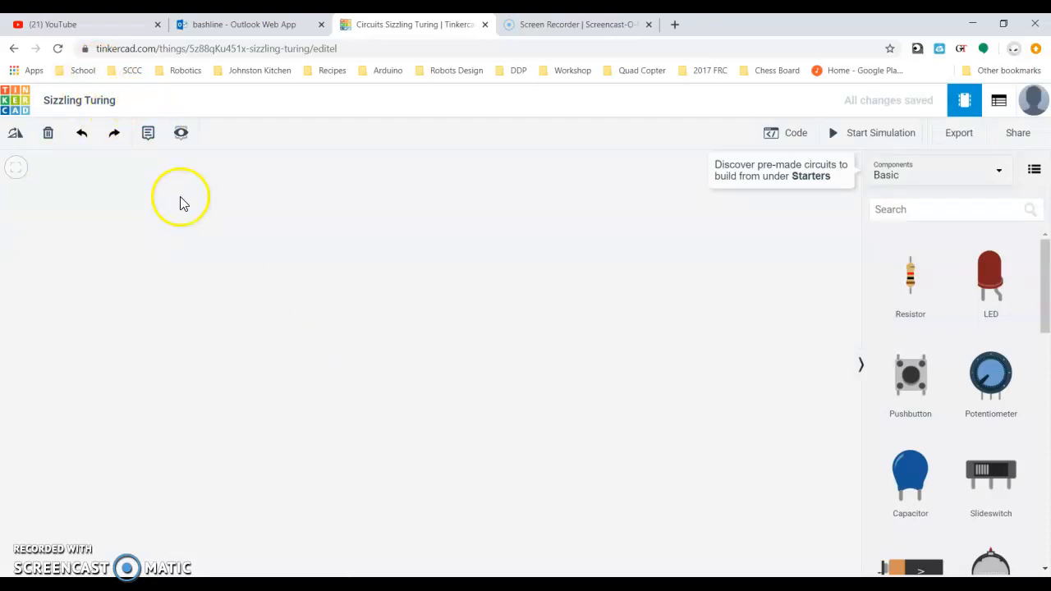
pyautogui.moveTo(140, 105)
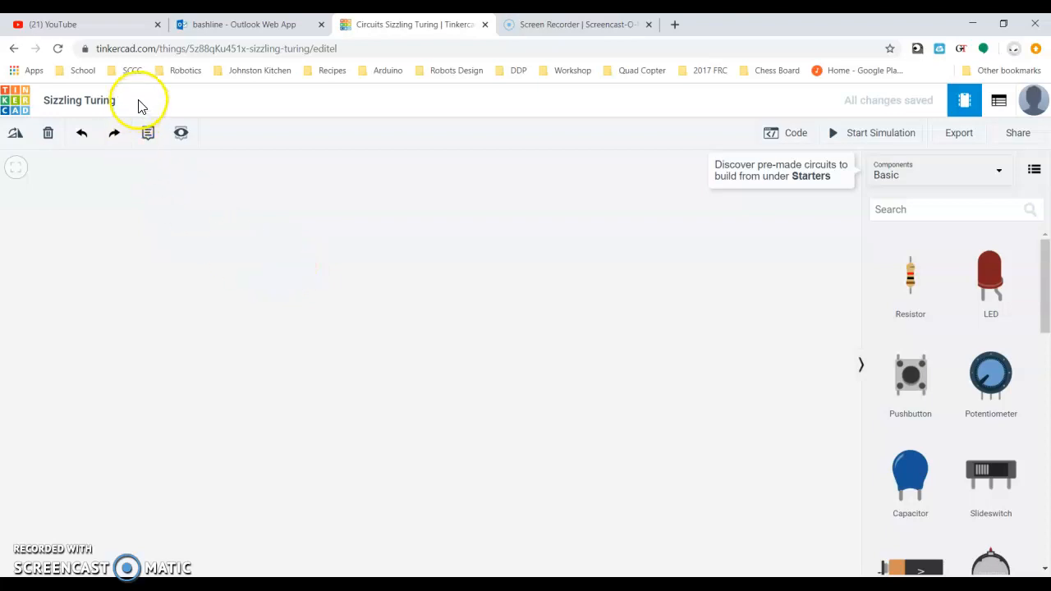
# Step: Change the design title from Sizzling Turing to 'Fade'
pyautogui.click(79, 99)
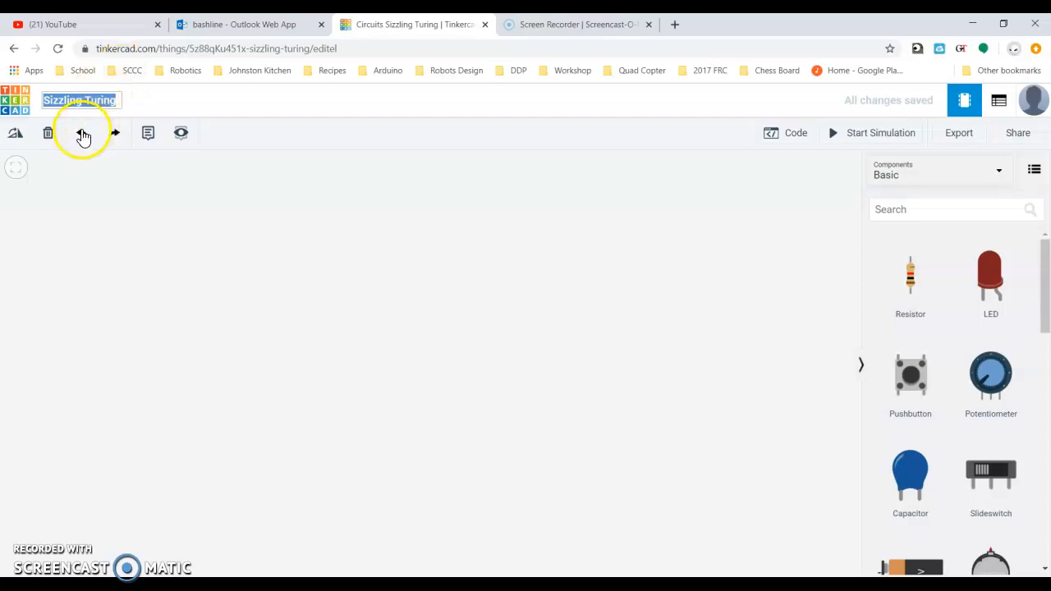
pyautogui.moveTo(86, 160)
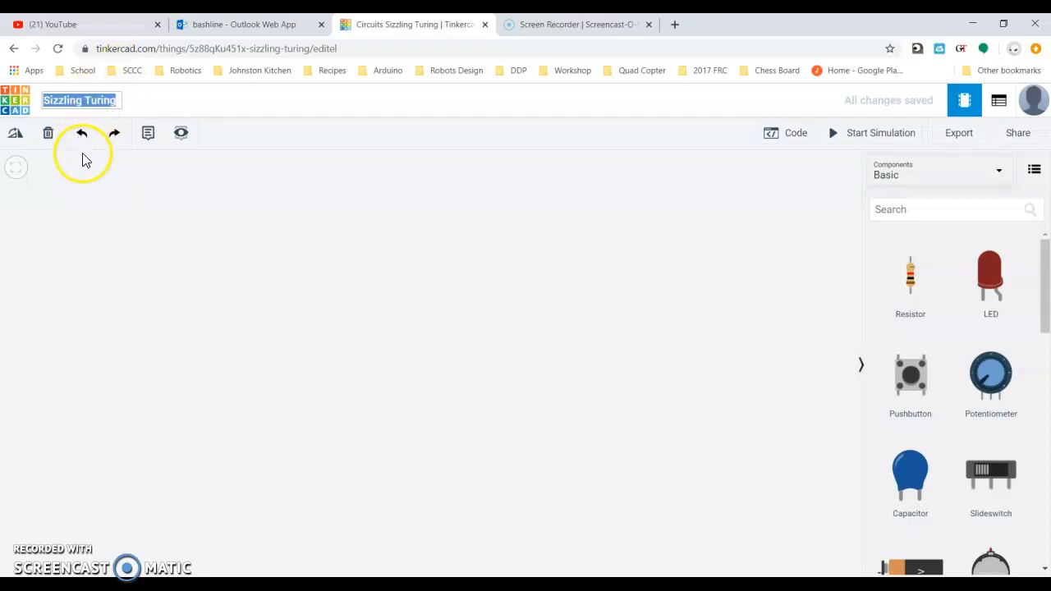
pyautogui.moveTo(114, 133)
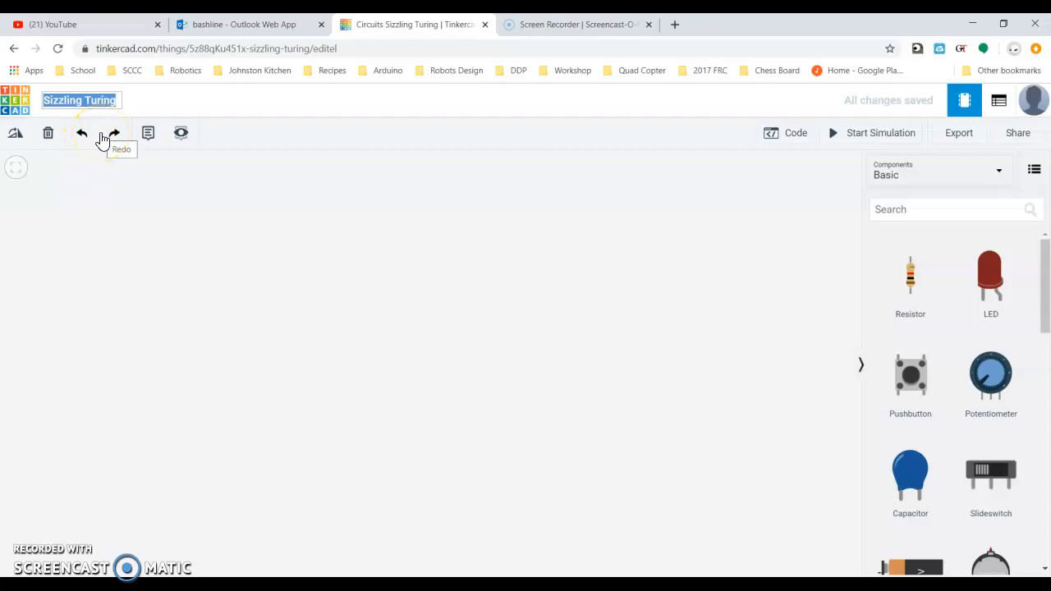
pyautogui.write('Fade')
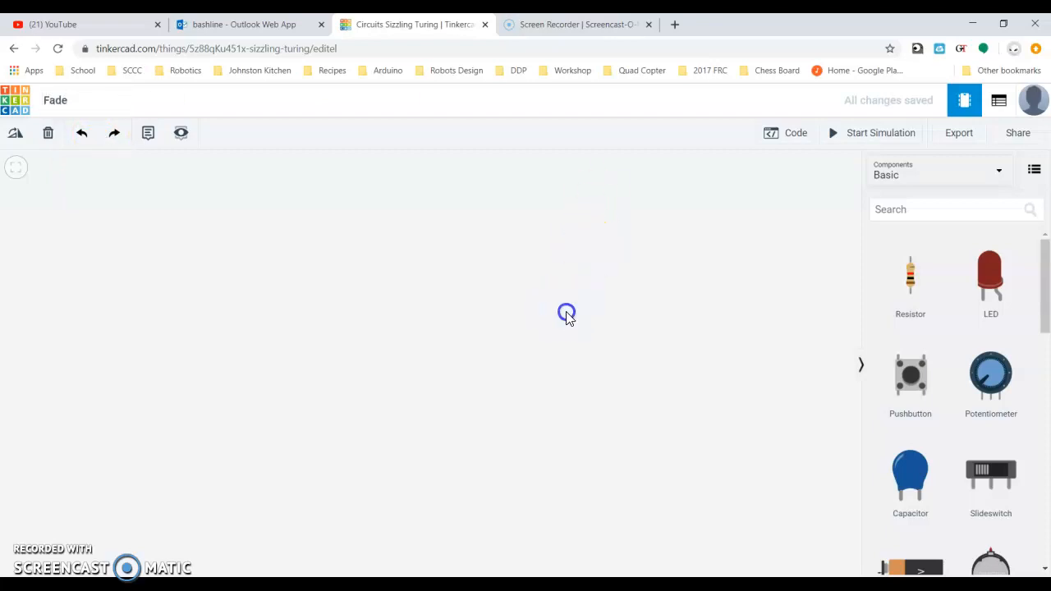
pyautogui.moveTo(949, 326)
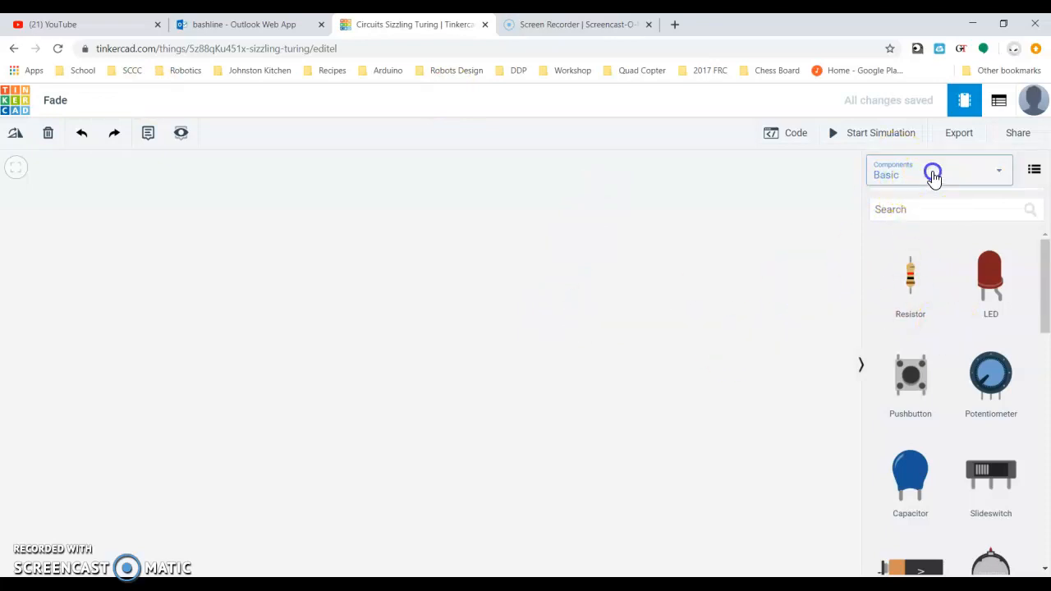
# Step: Place an Arduino Uno R3 from the Basic components panel onto the workplane
pyautogui.click(933, 172)
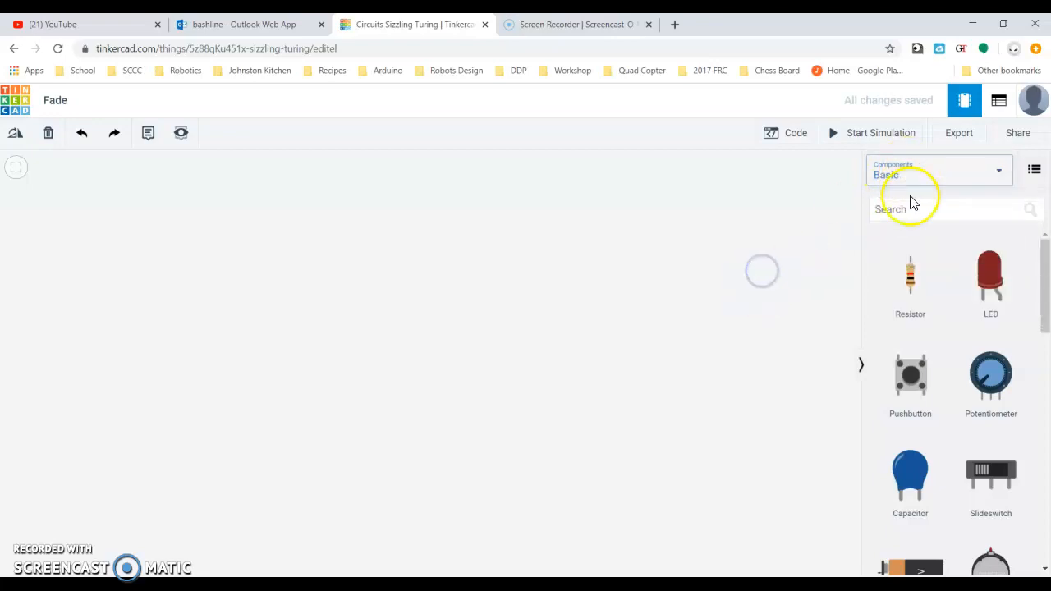
pyautogui.scroll(-3)
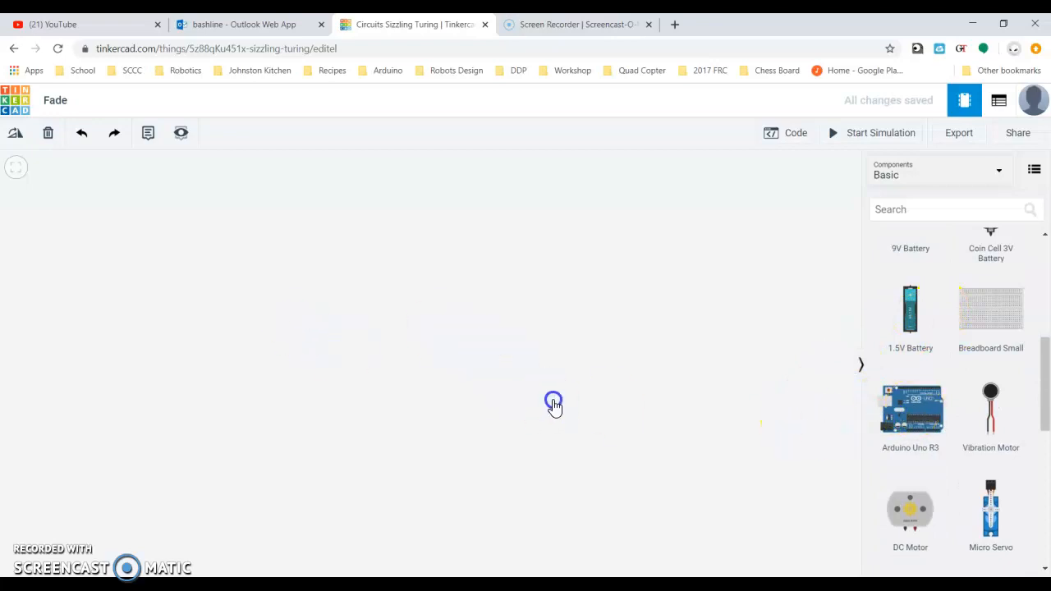
pyautogui.click(910, 409)
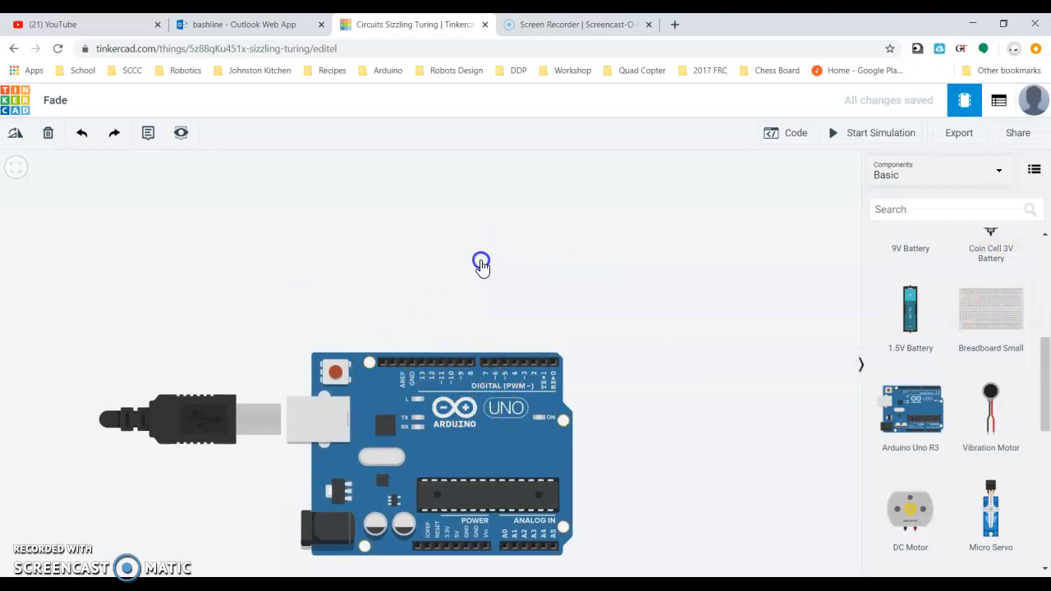
# Step: Drag a small breadboard onto the workplane just above the Arduino
pyautogui.moveTo(990, 312); pyautogui.dragTo(464, 247)
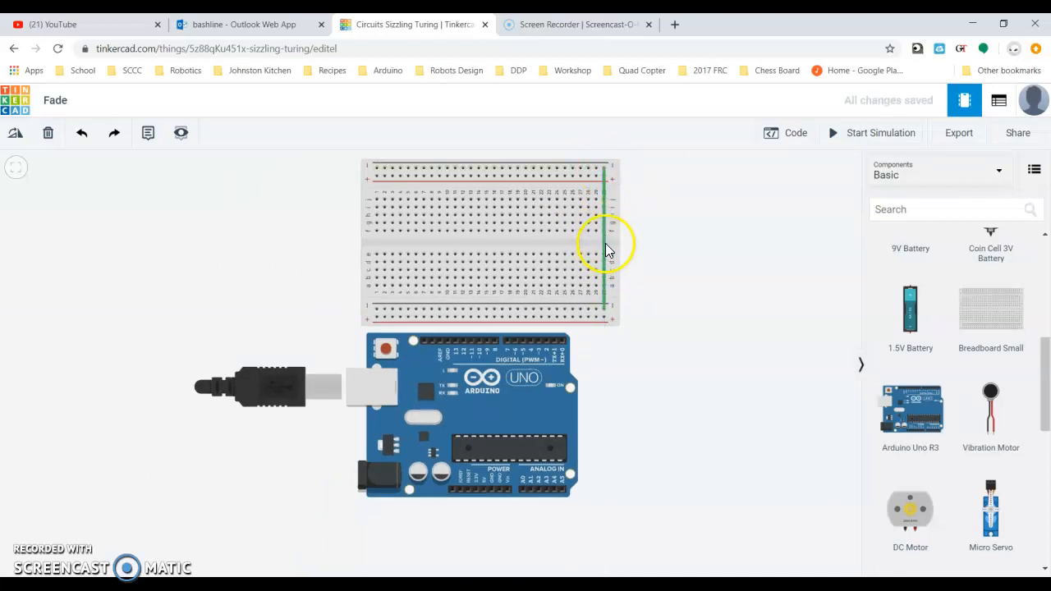
pyautogui.moveTo(604, 245)
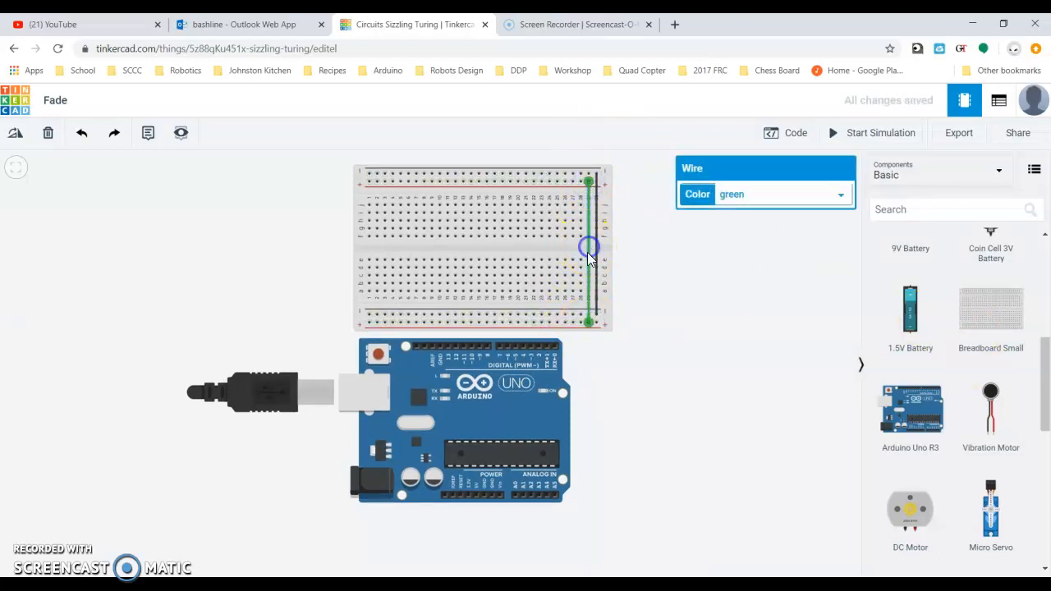
# Step: Recolor the rail wire red and run a wire from the breadboard rail to the 5V pin
pyautogui.click(838, 194)
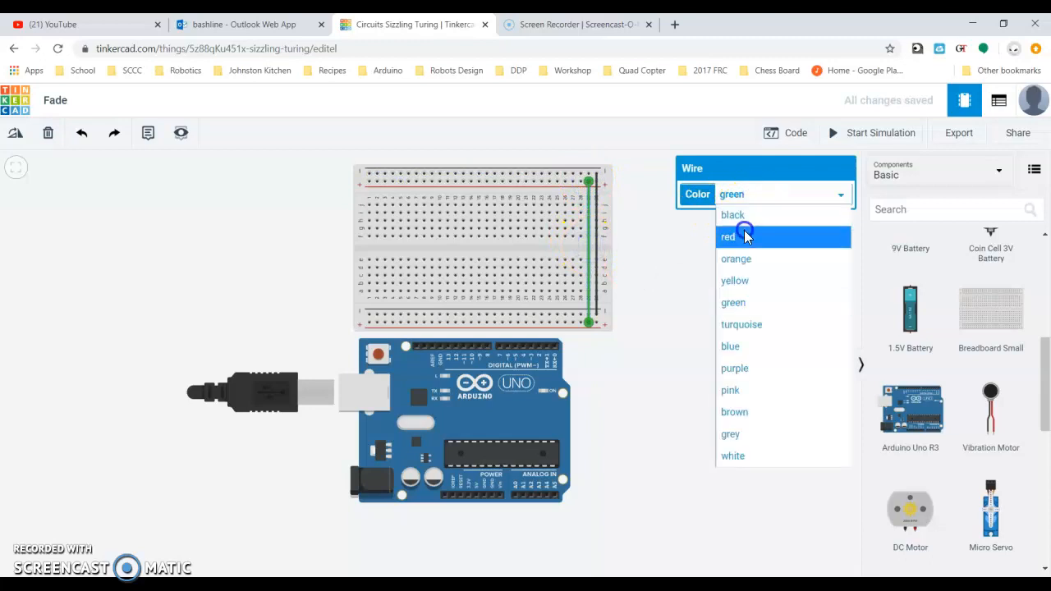
pyautogui.click(729, 237)
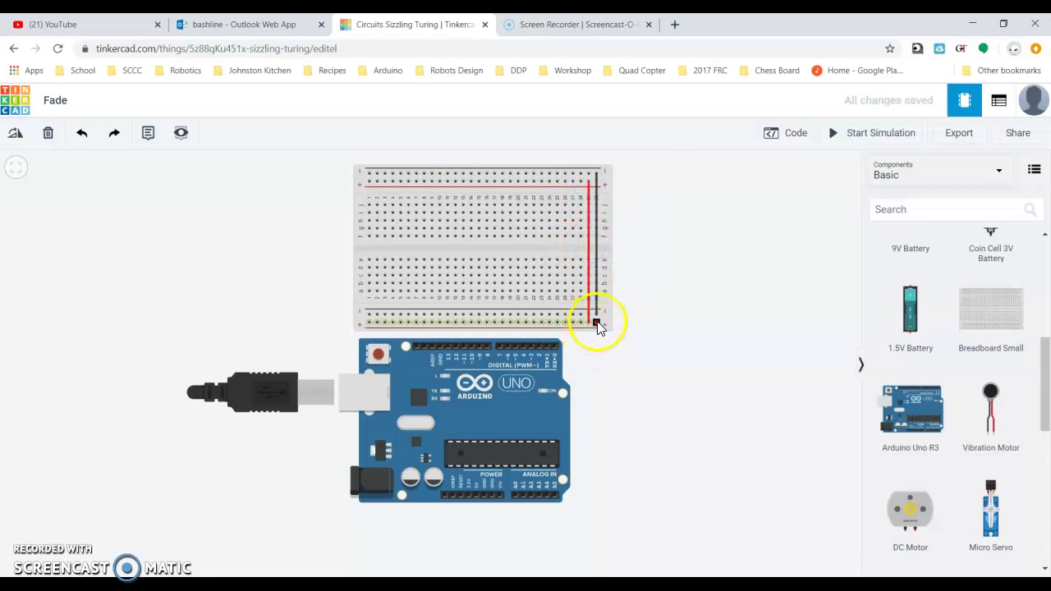
pyautogui.moveTo(597, 322); pyautogui.dragTo(597, 530)
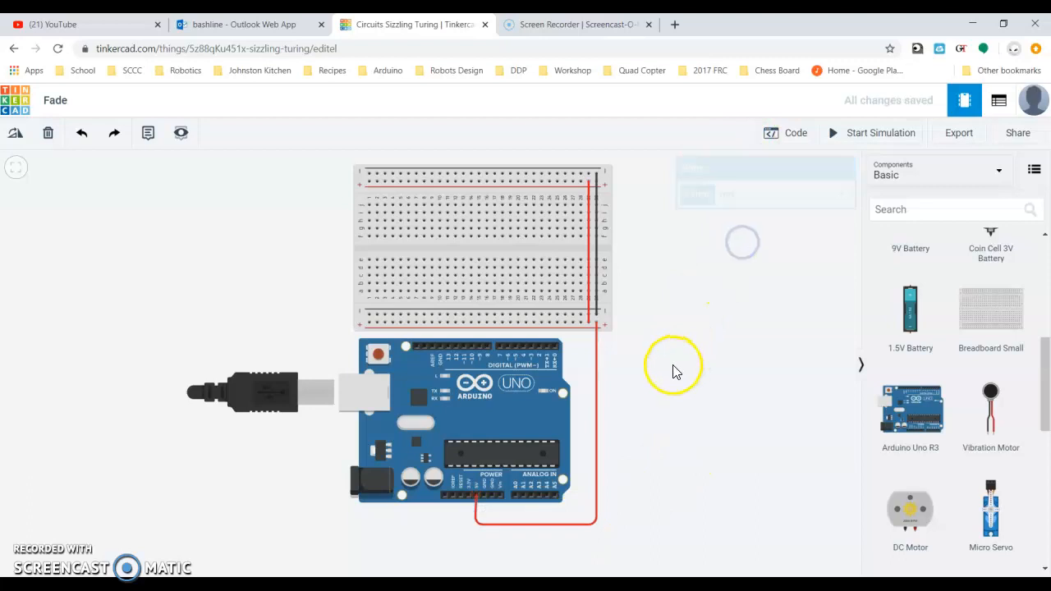
pyautogui.moveTo(368, 177)
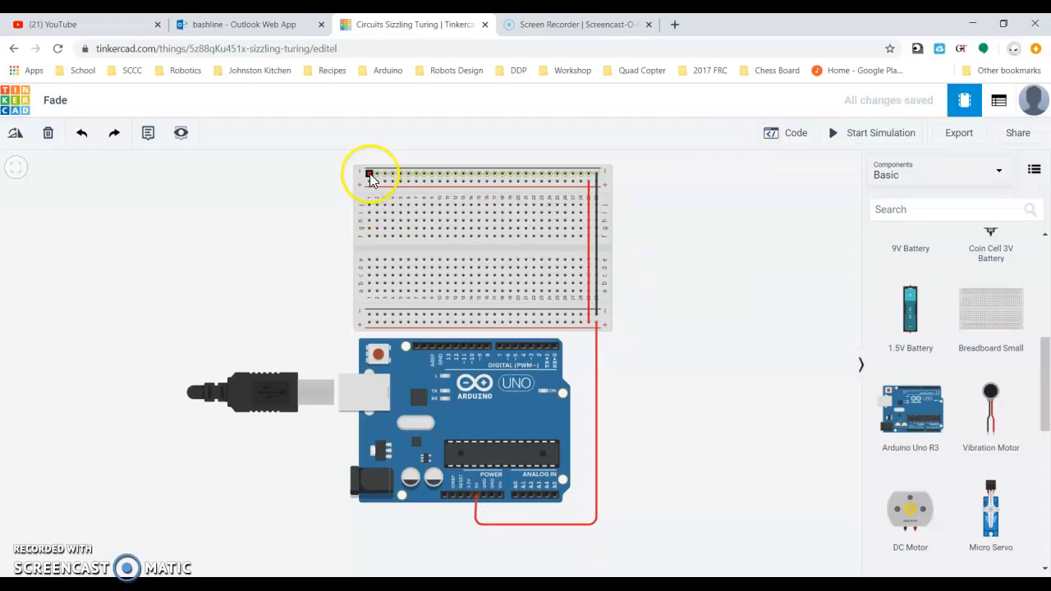
# Step: Route a black ground wire from the top rail down the left side to GND
pyautogui.moveTo(365, 174); pyautogui.dragTo(146, 170)
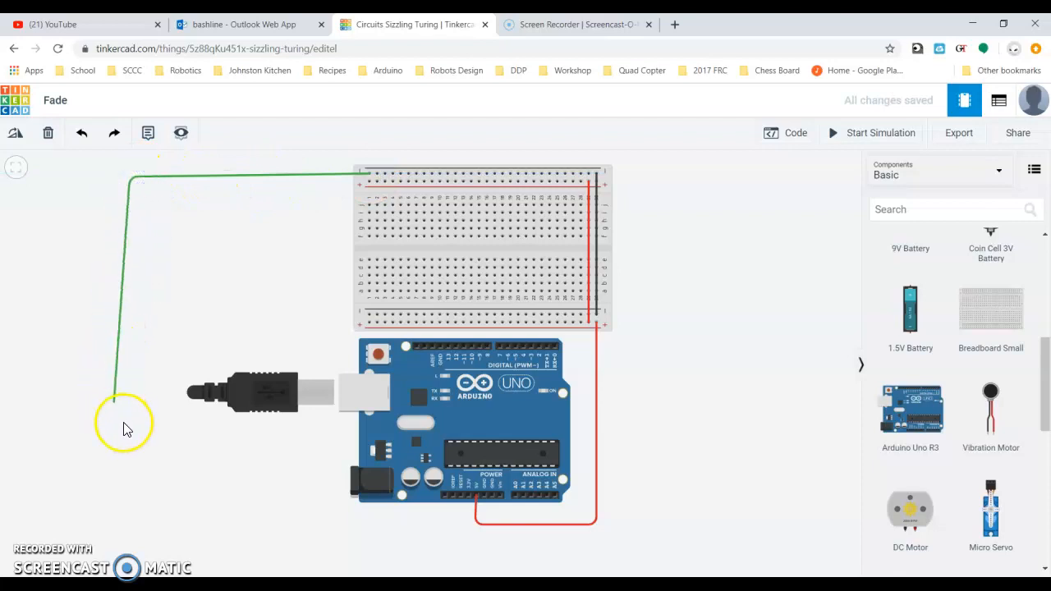
pyautogui.moveTo(127, 402); pyautogui.dragTo(136, 534)
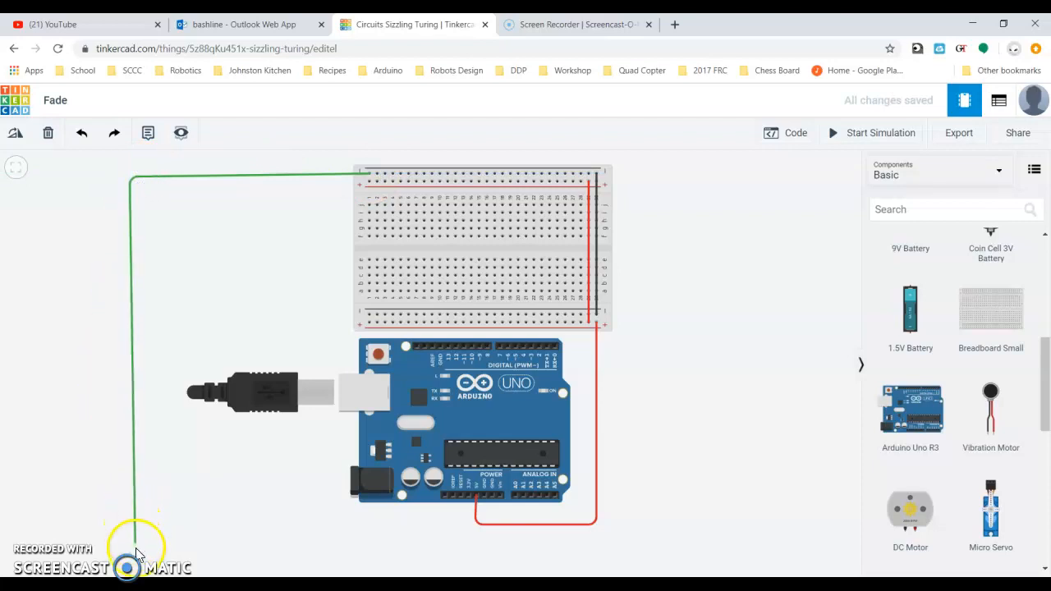
pyautogui.moveTo(136, 546); pyautogui.dragTo(489, 549)
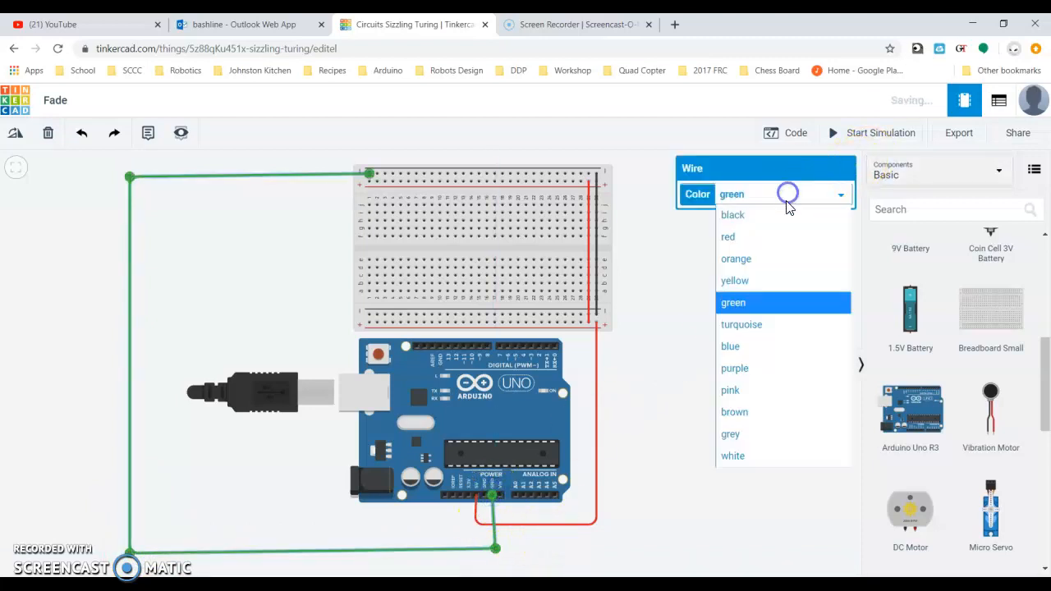
pyautogui.click(732, 214)
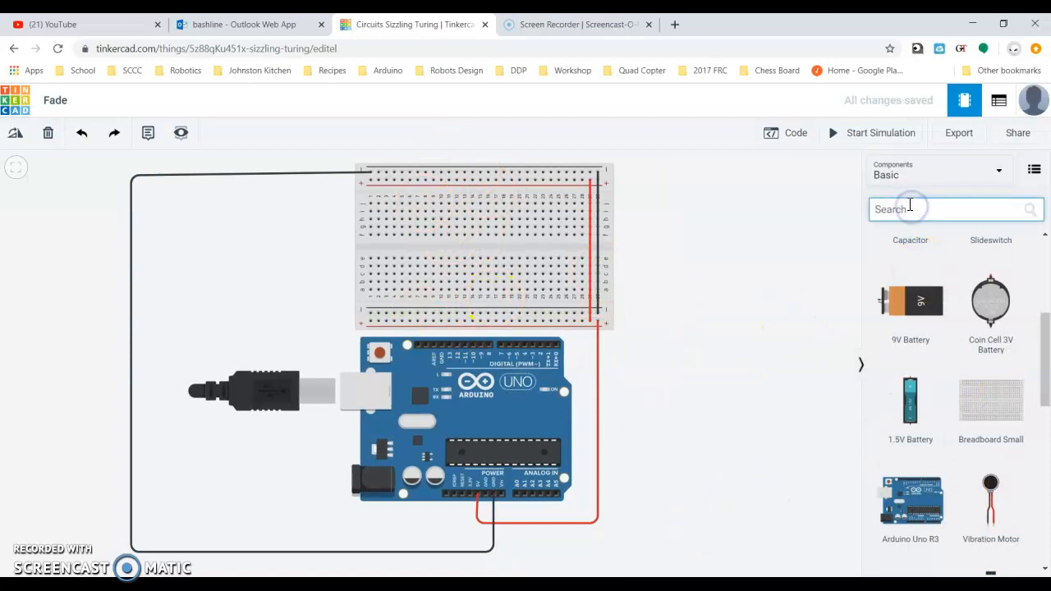
# Step: Search 'led', place a red LED on the breadboard, then search 'resistor'
pyautogui.write('led')
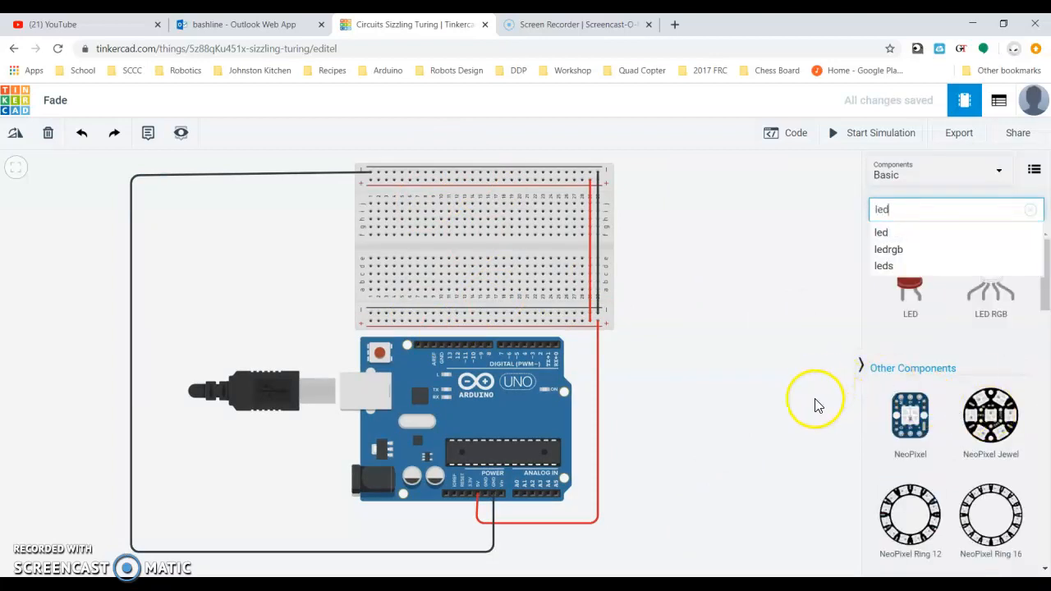
pyautogui.moveTo(992, 283)
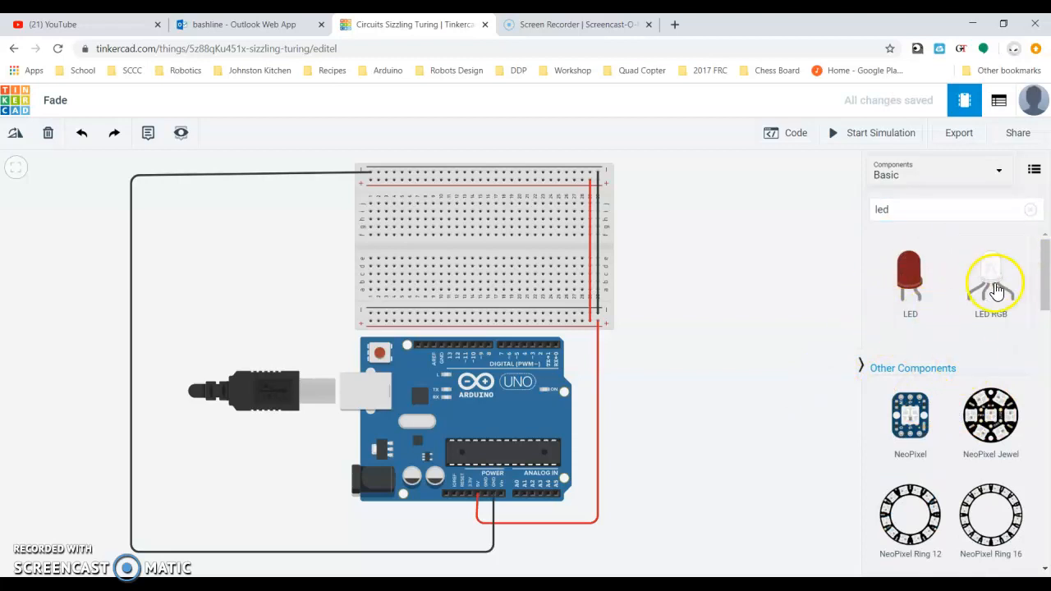
pyautogui.moveTo(923, 321)
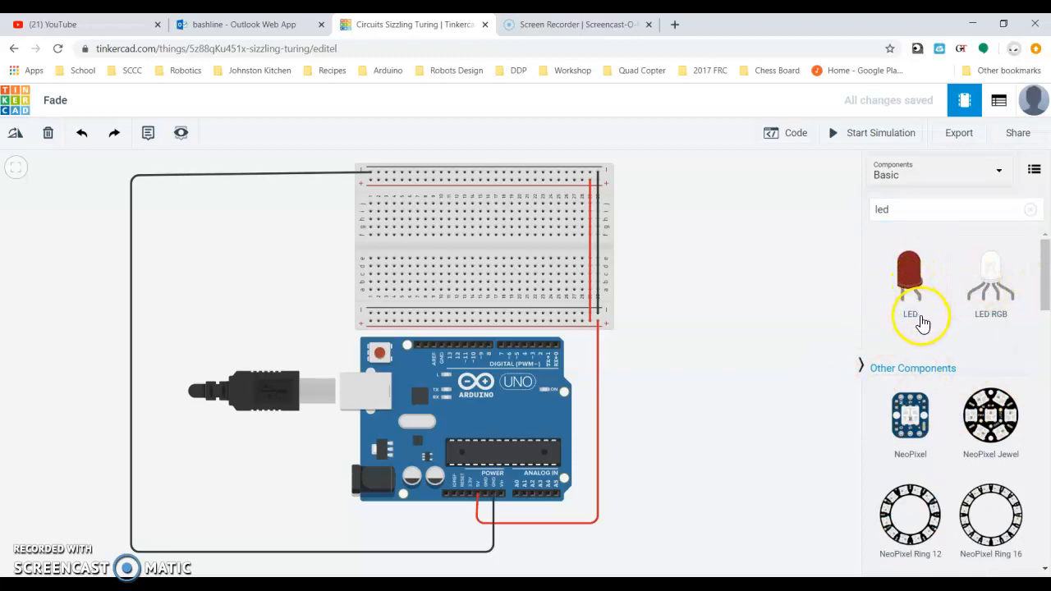
pyautogui.moveTo(1001, 293)
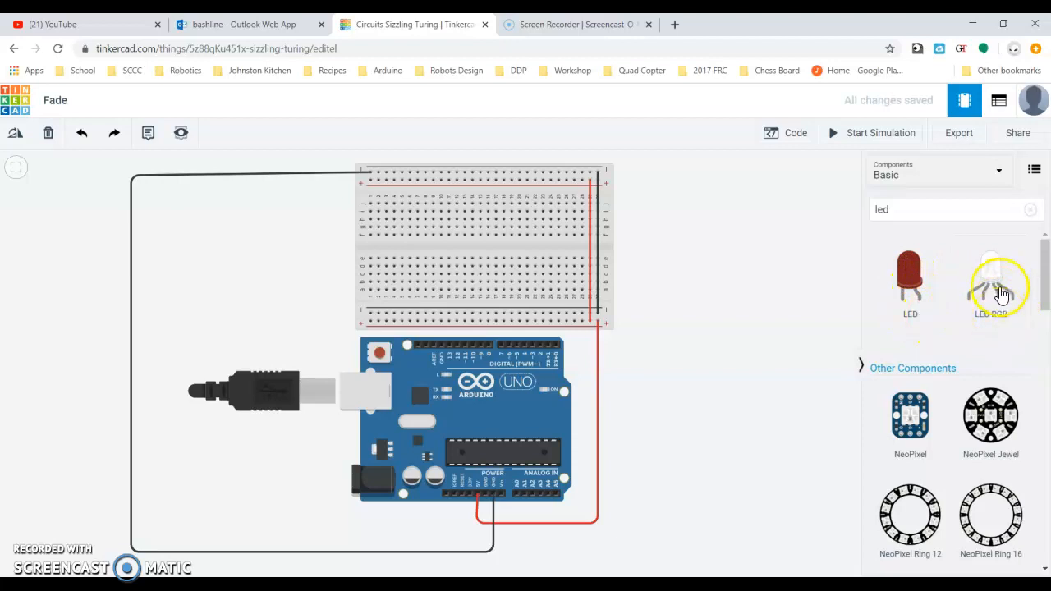
pyautogui.moveTo(998, 318)
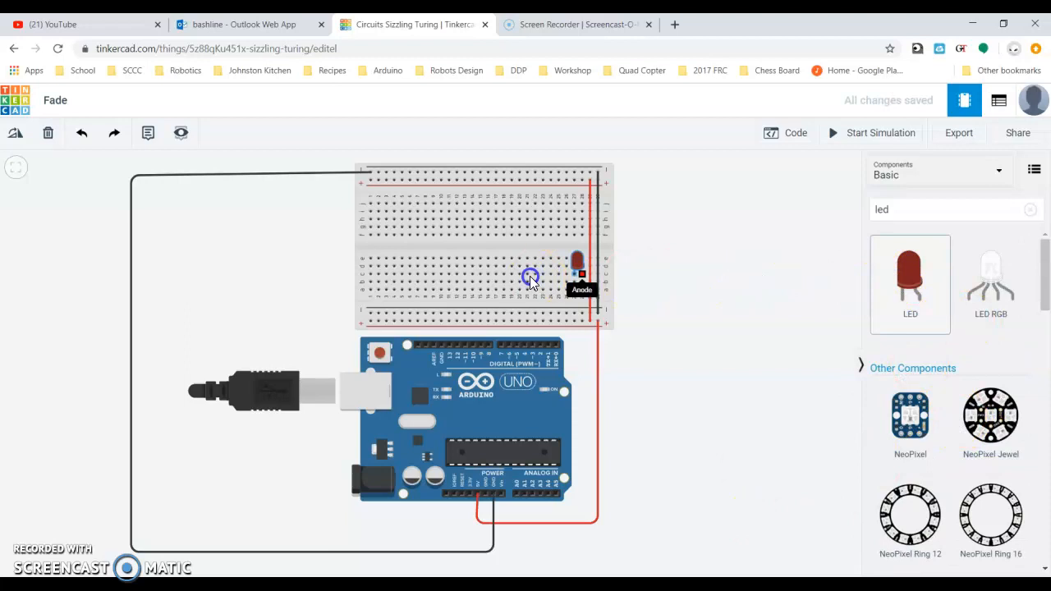
pyautogui.moveTo(579, 263); pyautogui.dragTo(460, 275)
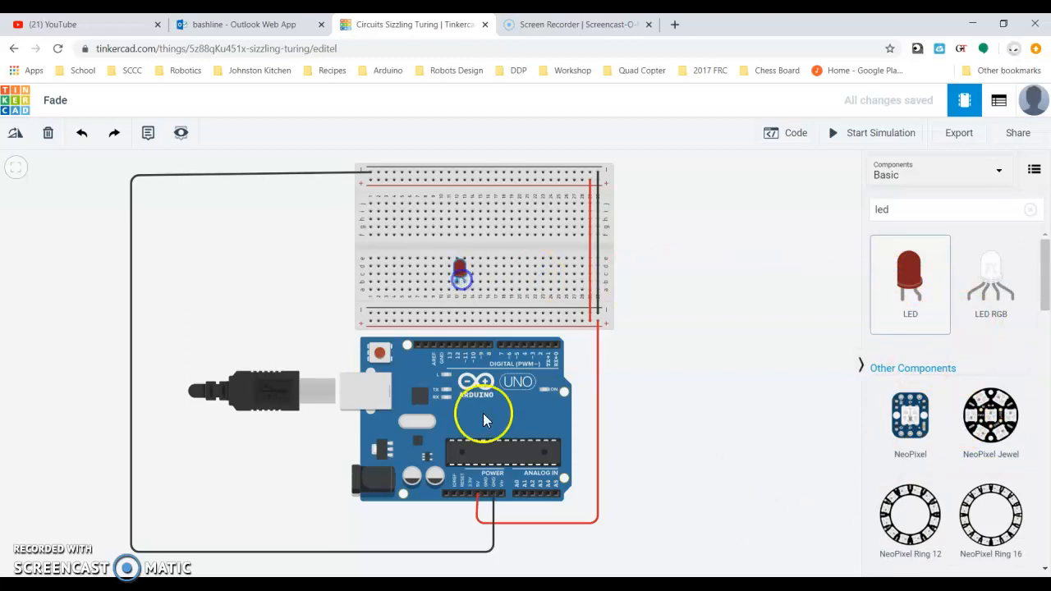
pyautogui.click(461, 275)
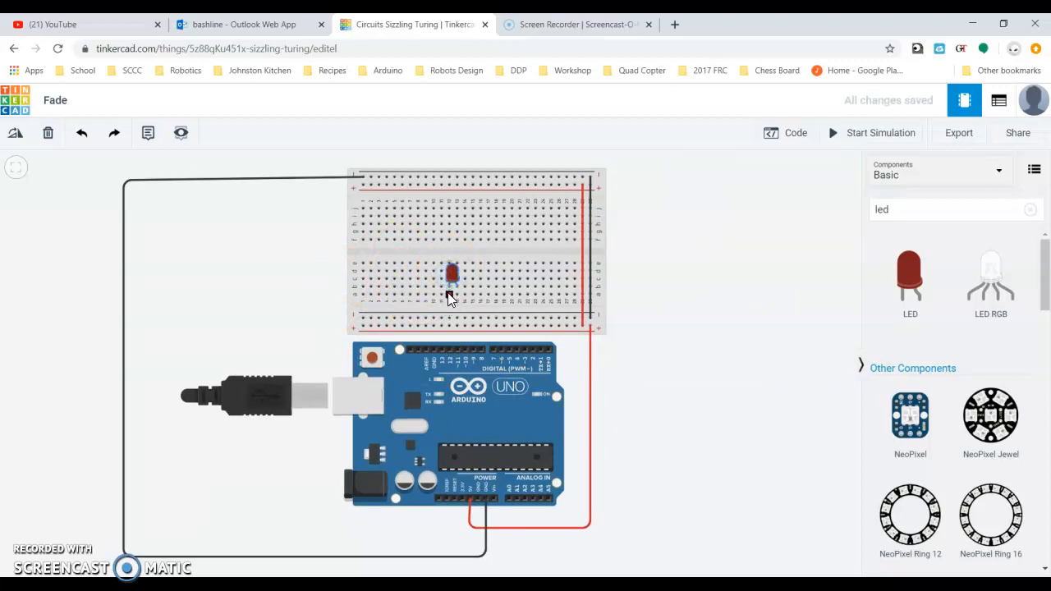
pyautogui.moveTo(924, 250)
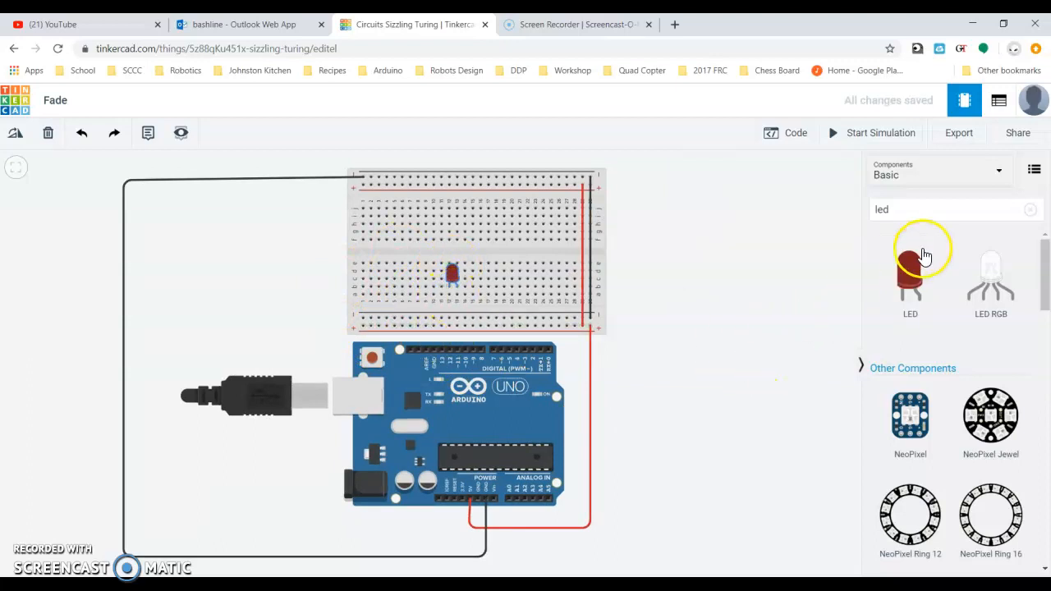
pyautogui.click(786, 133)
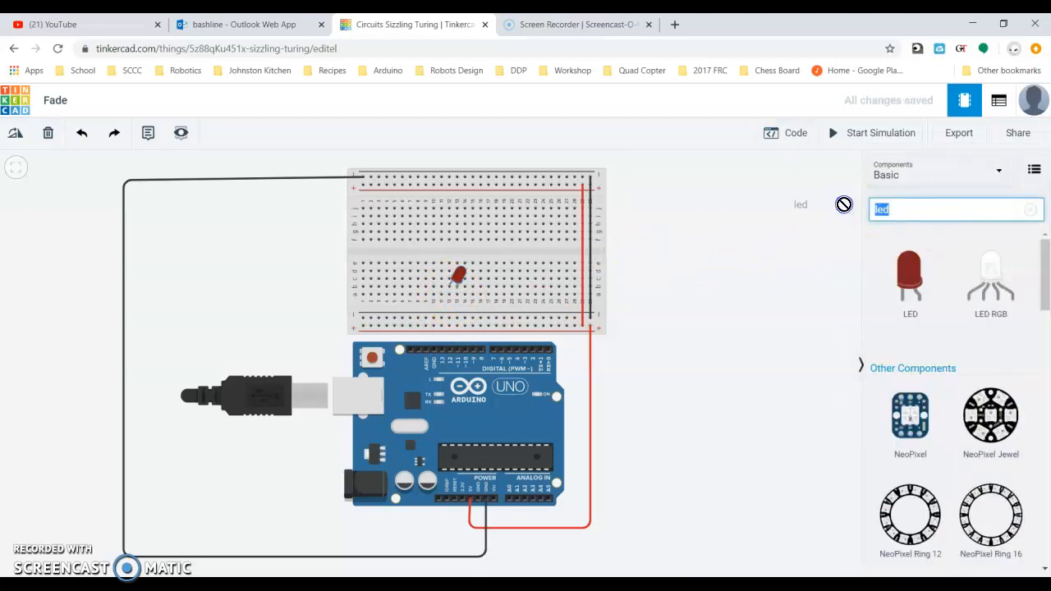
pyautogui.write('resistor')
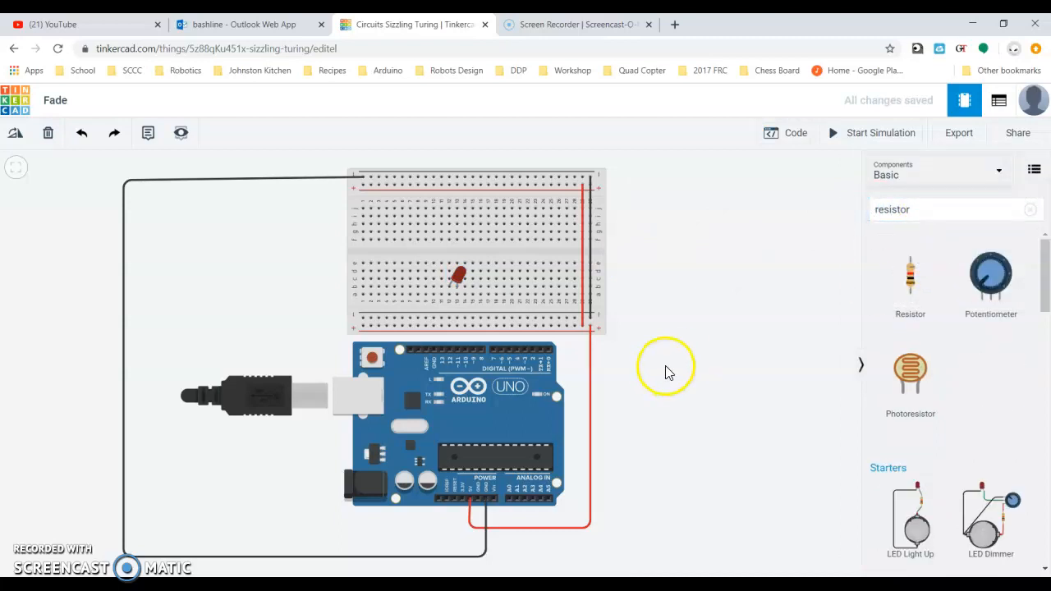
pyautogui.moveTo(909, 283)
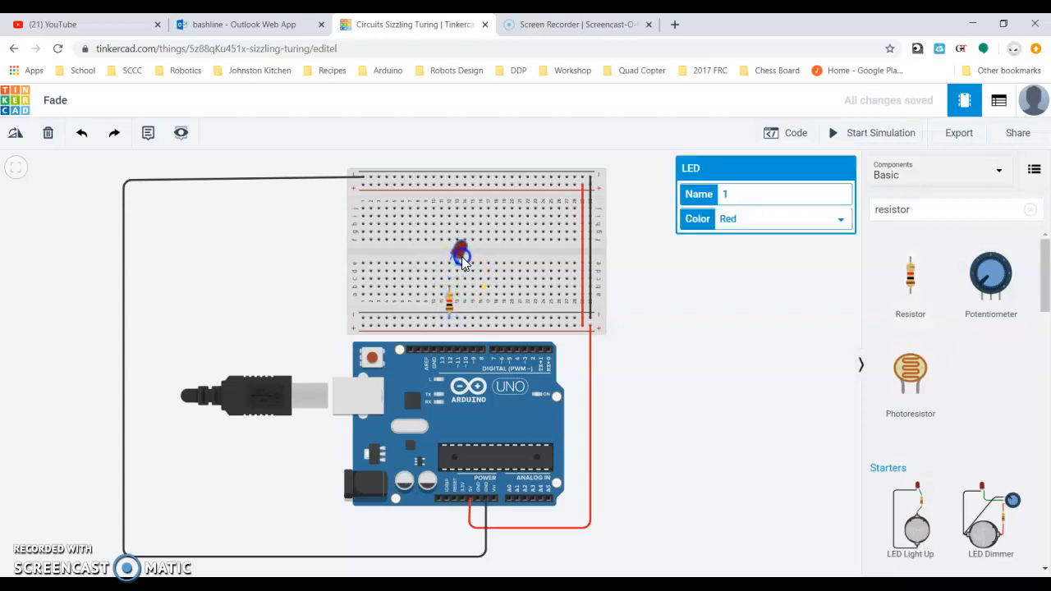
# Step: Shift the LED to meet the resistor and wire its row to pin 11 in red
pyautogui.moveTo(461, 253); pyautogui.dragTo(462, 267)
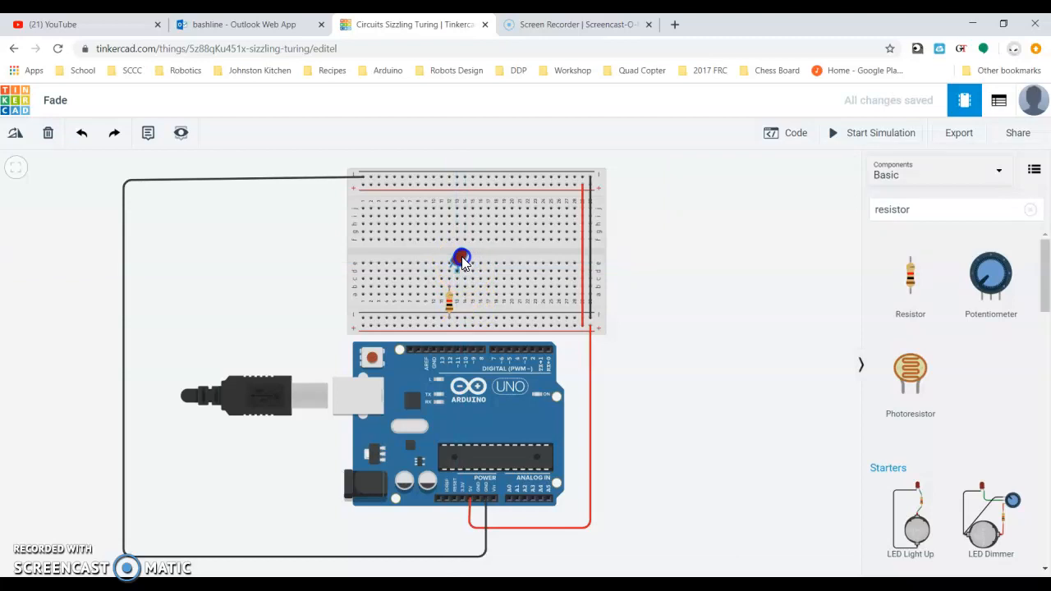
pyautogui.moveTo(462, 259); pyautogui.dragTo(450, 275)
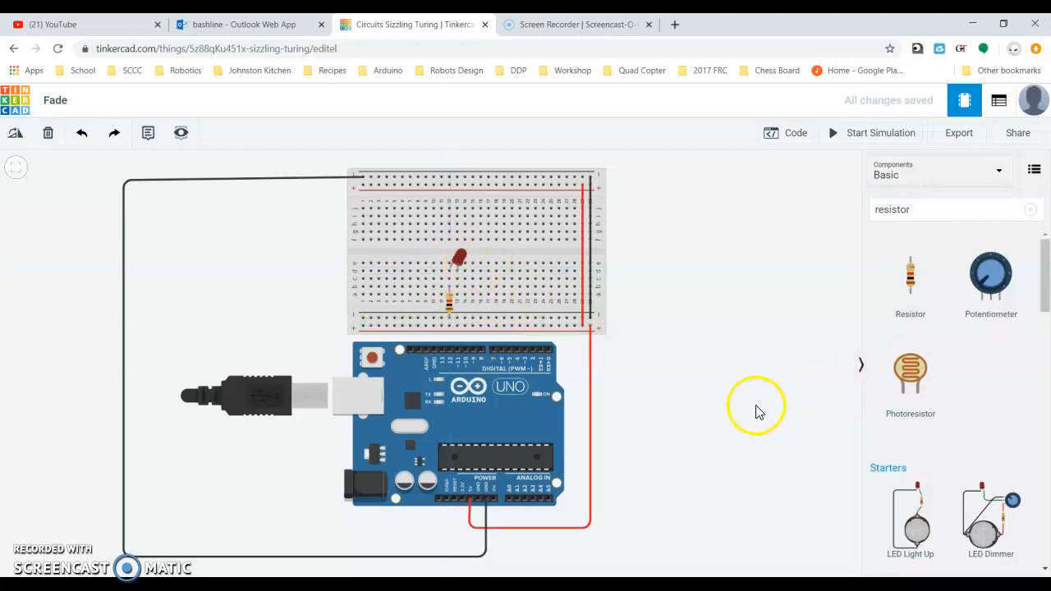
pyautogui.moveTo(482, 355)
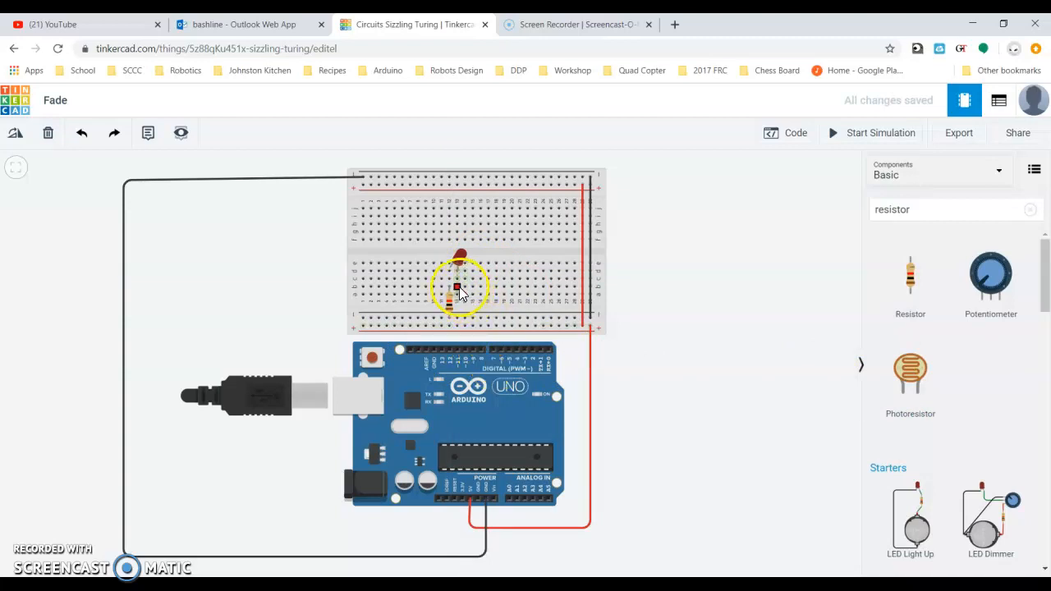
pyautogui.moveTo(458, 287); pyautogui.dragTo(451, 328)
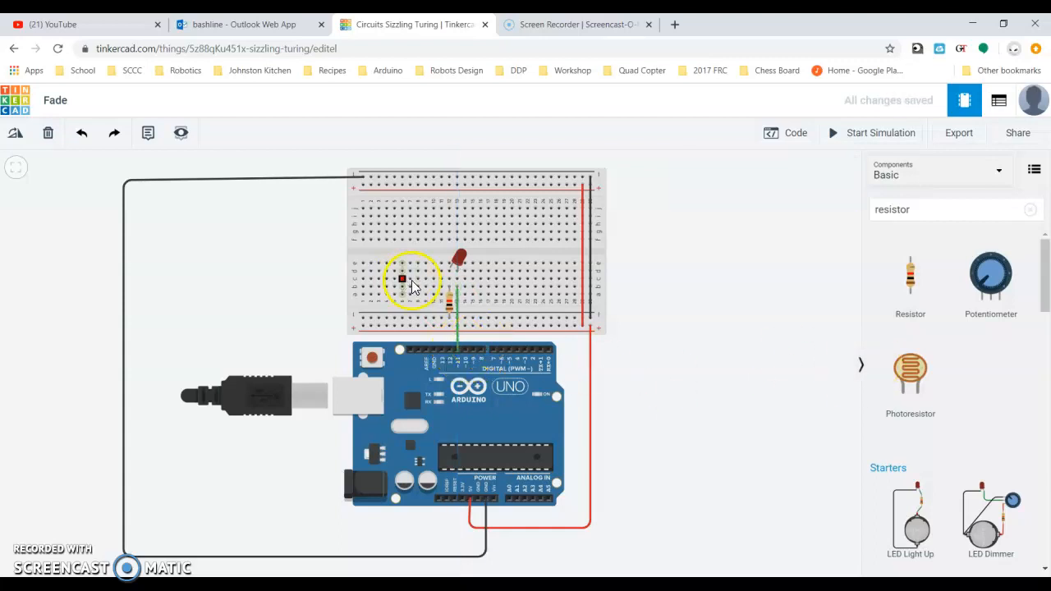
pyautogui.click(458, 327)
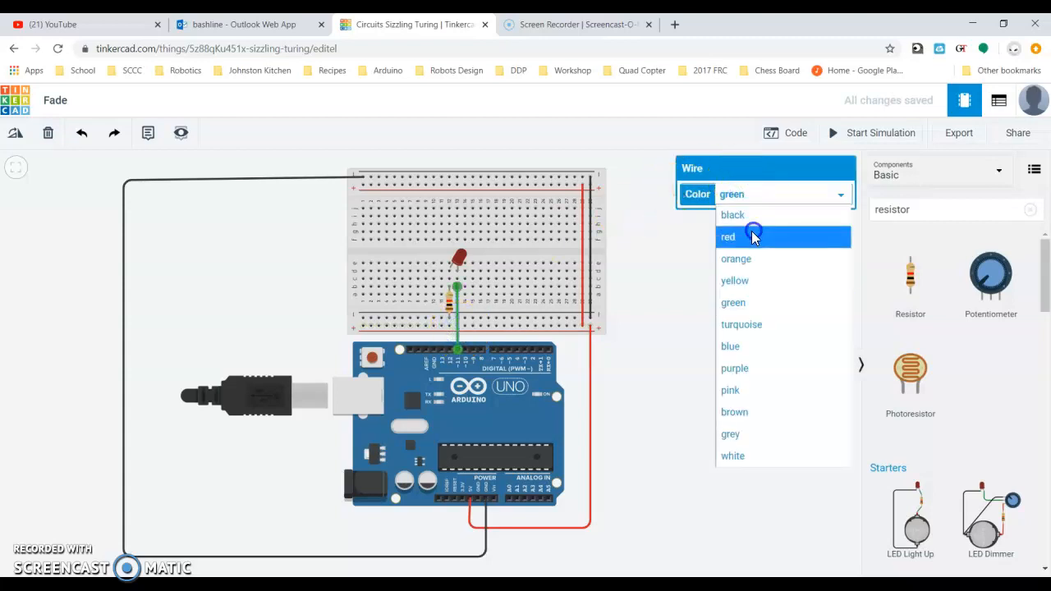
pyautogui.click(729, 237)
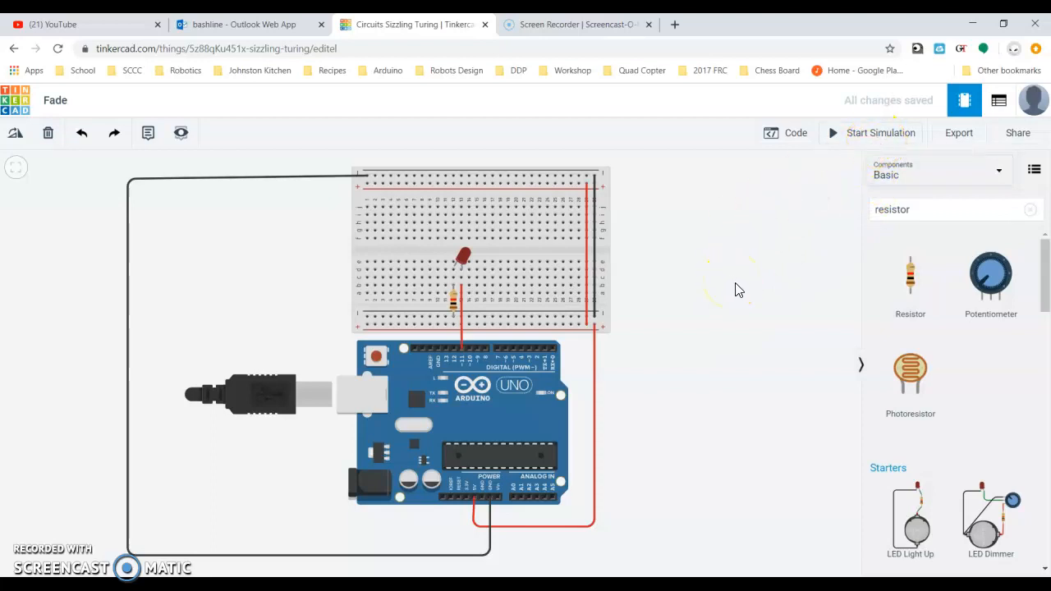
pyautogui.moveTo(809, 279)
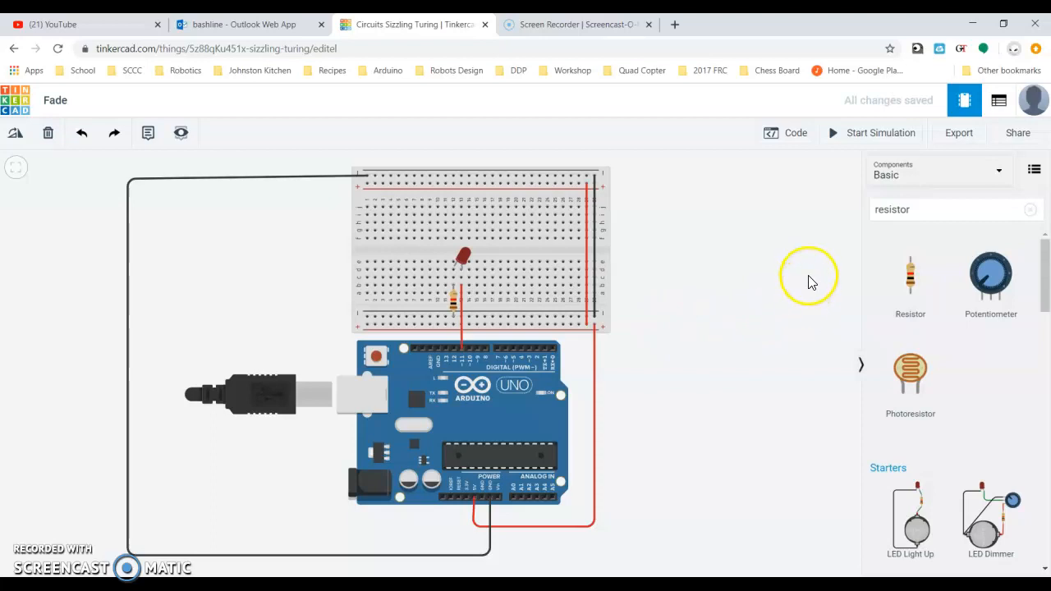
pyautogui.click(795, 133)
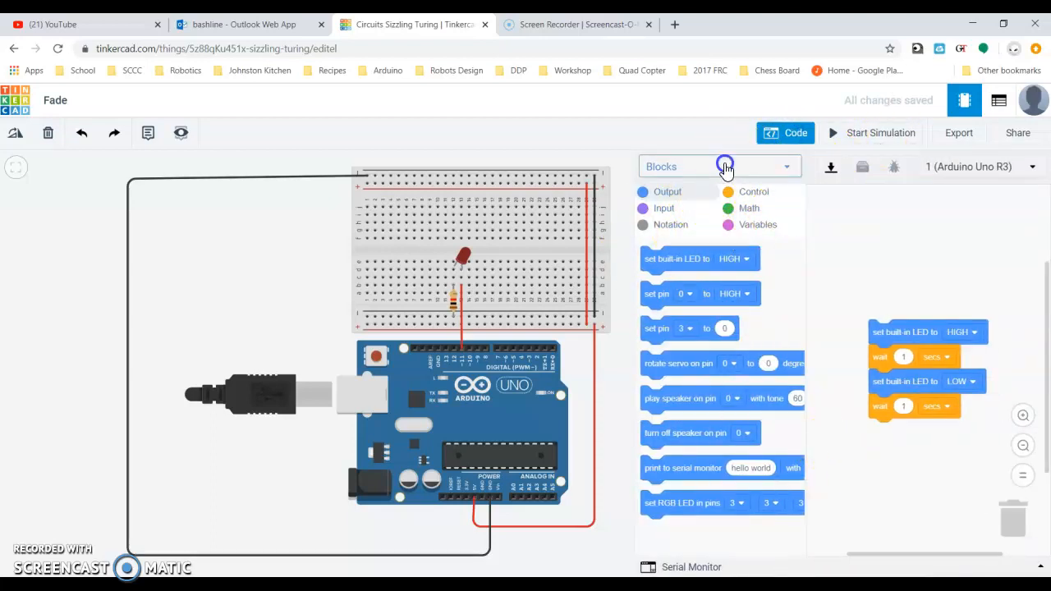
# Step: Switch the code to Text, run and stop the pin 11 simulation, close the code panel
pyautogui.click(724, 166)
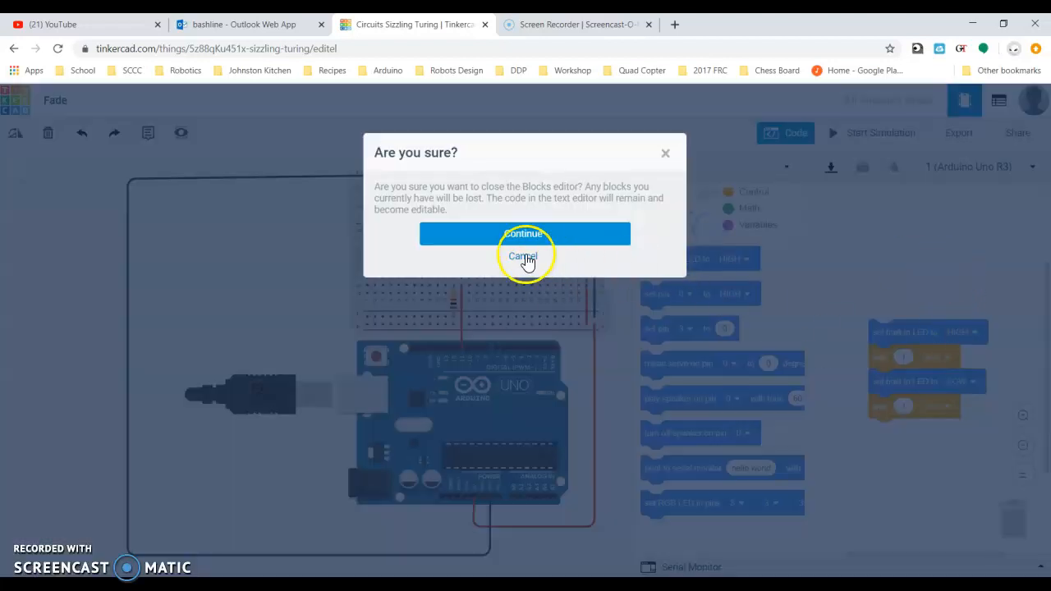
pyautogui.click(524, 255)
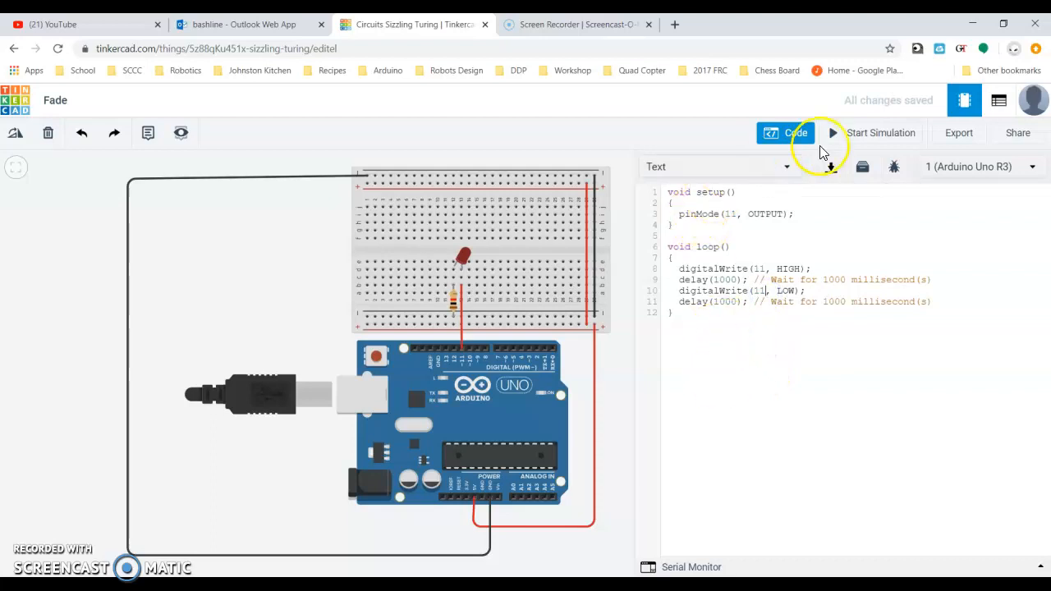
pyautogui.click(881, 132)
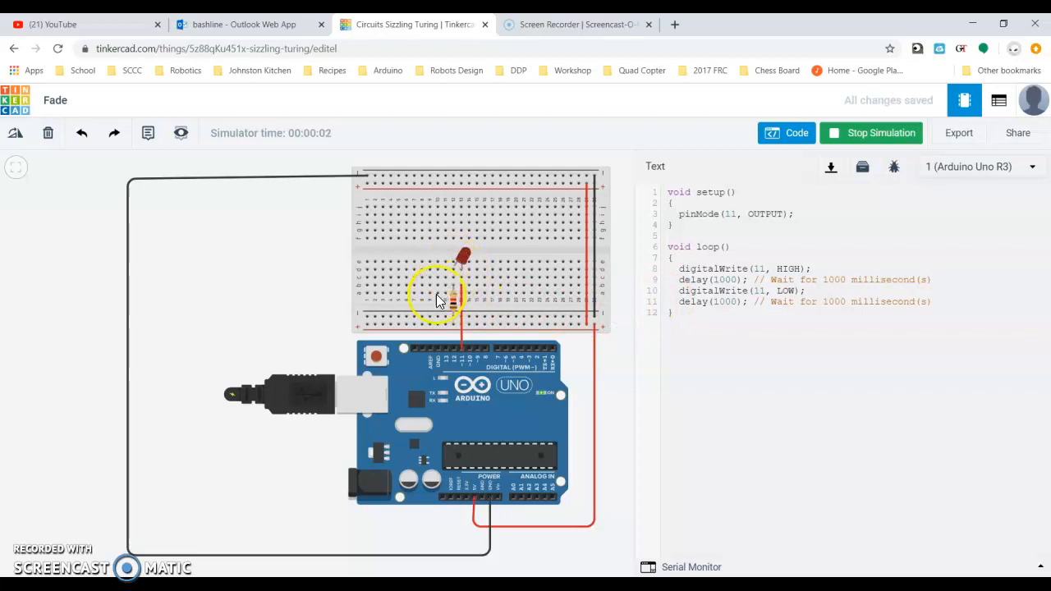
pyautogui.moveTo(288, 396)
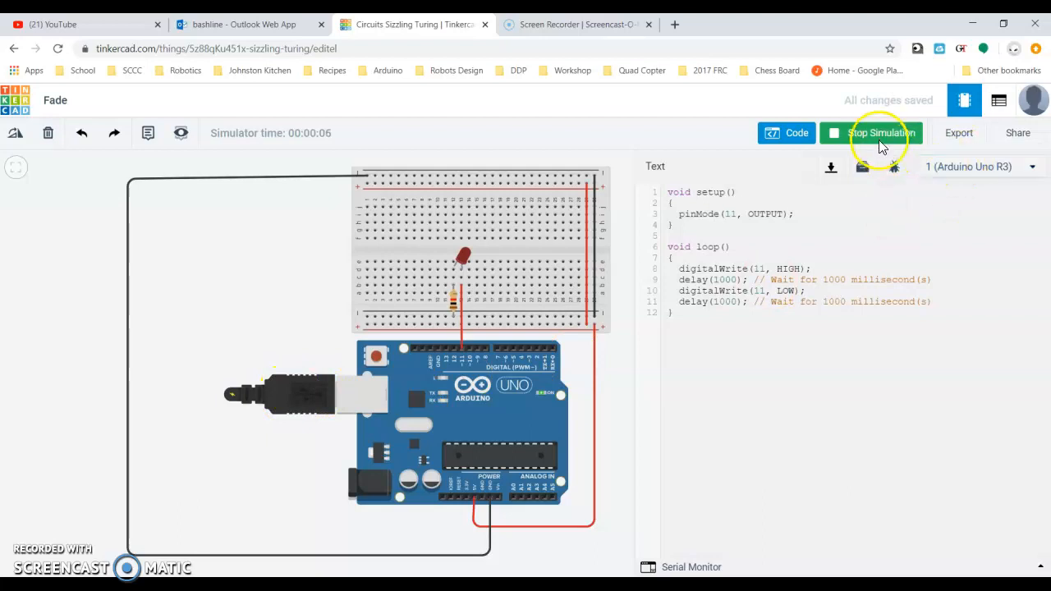
pyautogui.click(881, 133)
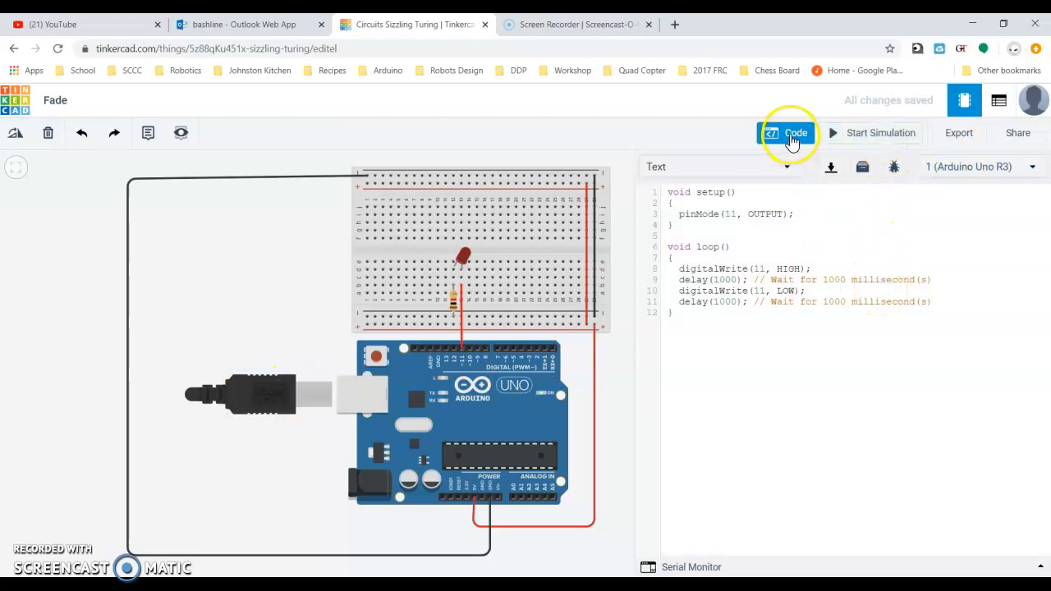
pyautogui.click(785, 132)
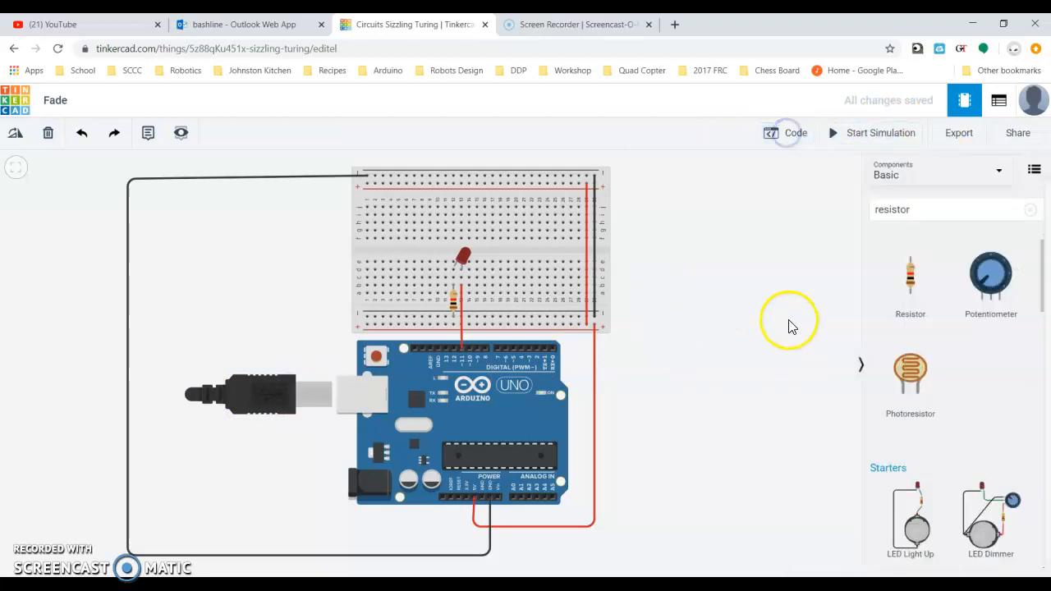
# Step: Start the Fade circuit simulation a second time
pyautogui.click(463, 257)
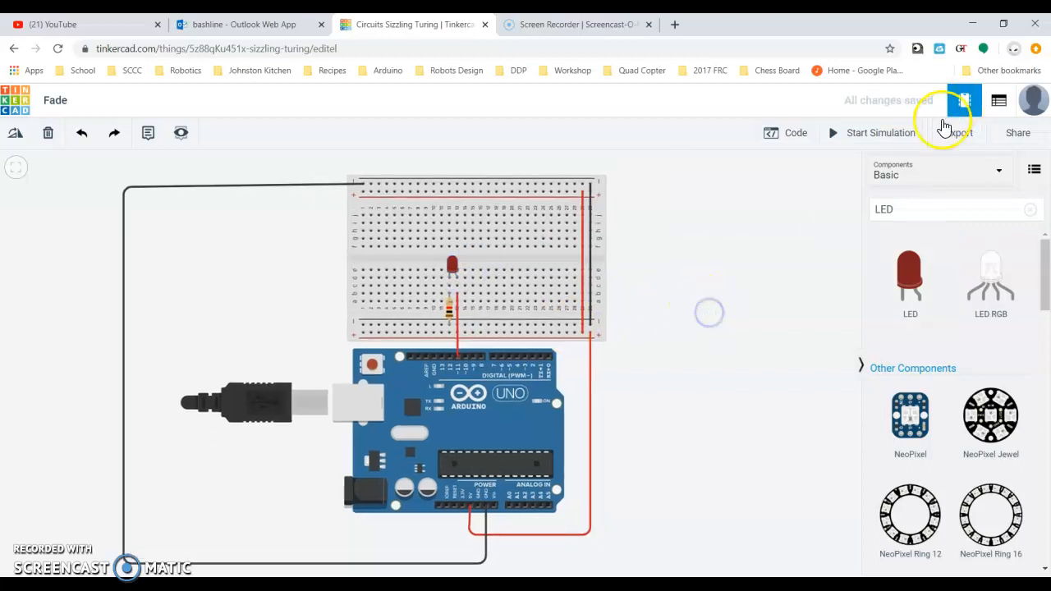
pyautogui.click(872, 133)
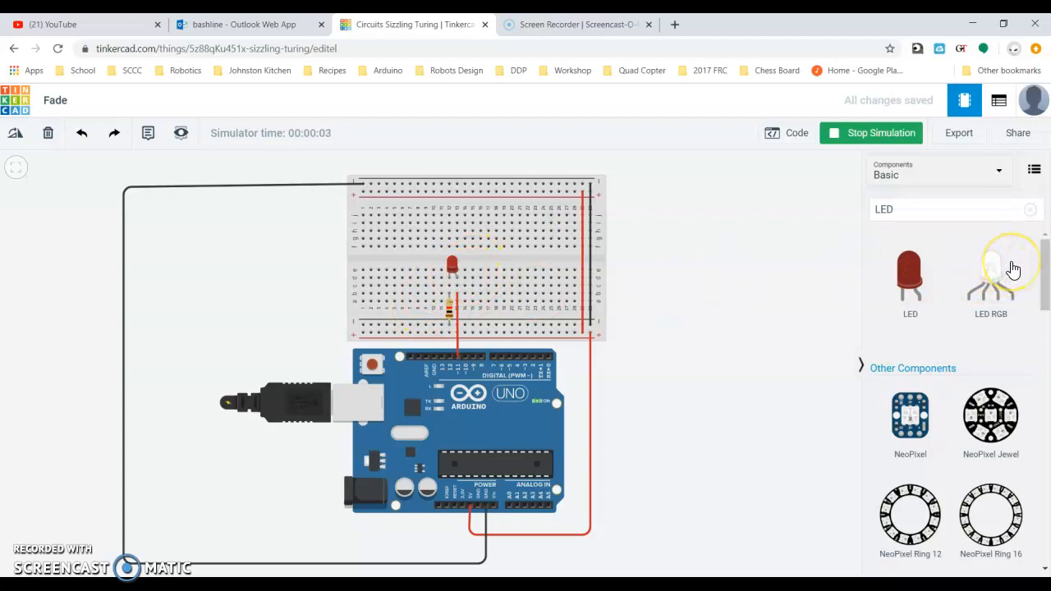
pyautogui.moveTo(726, 304)
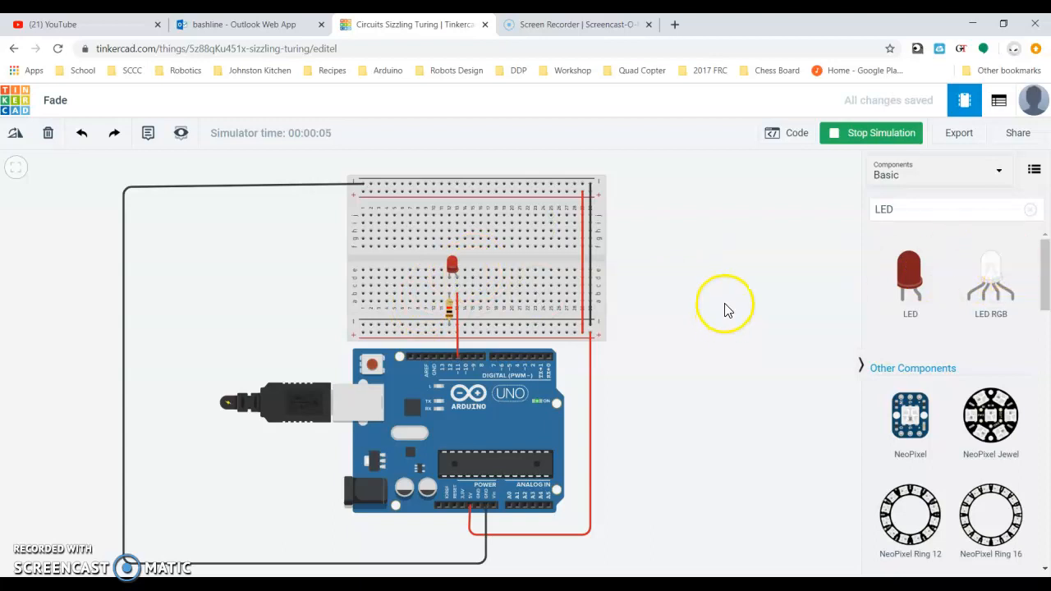
pyautogui.moveTo(734, 302)
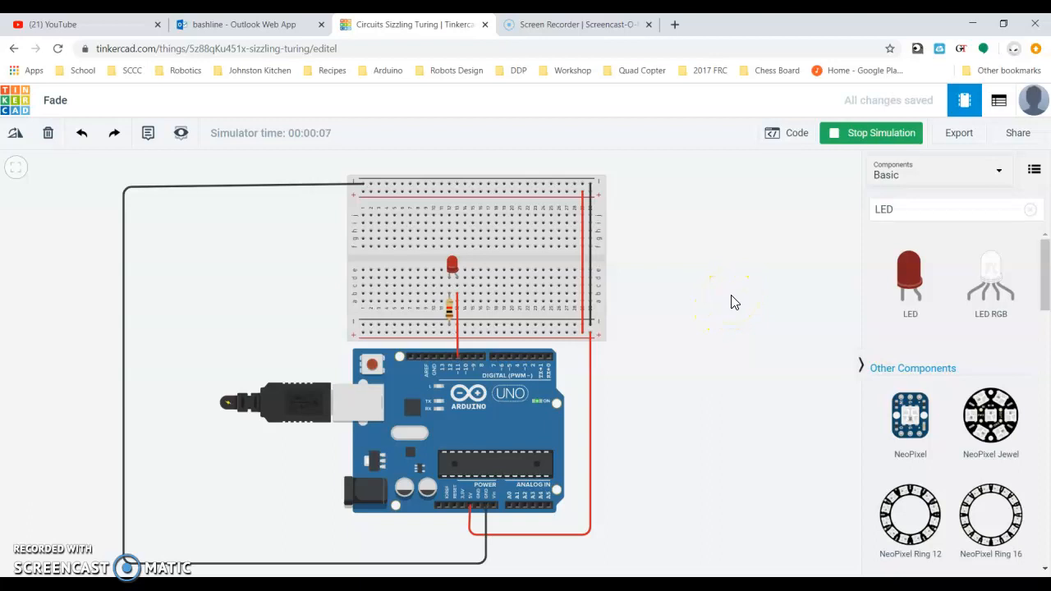
pyautogui.moveTo(452, 296)
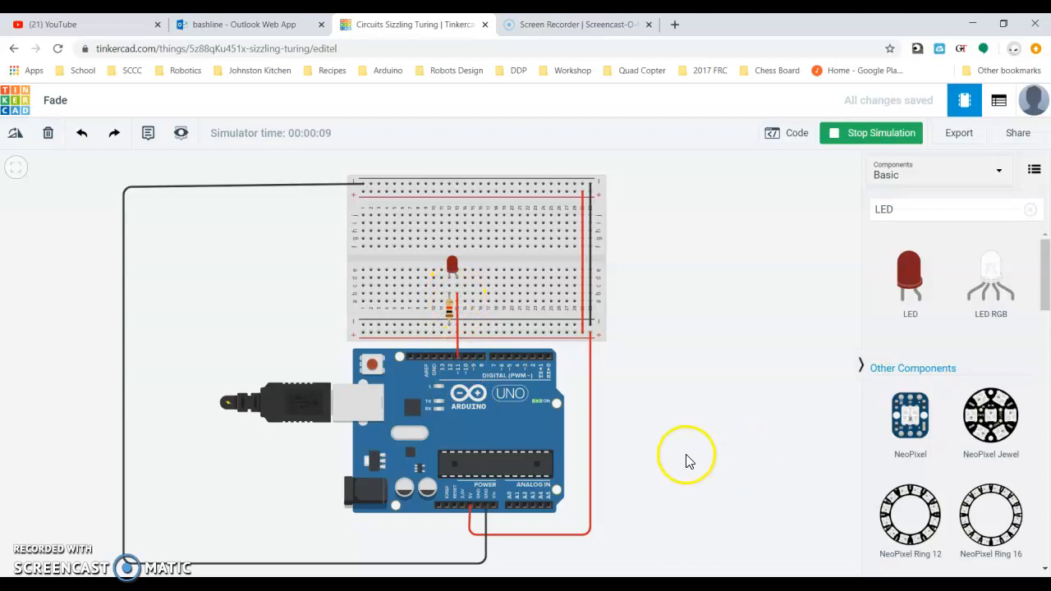
pyautogui.moveTo(595, 511)
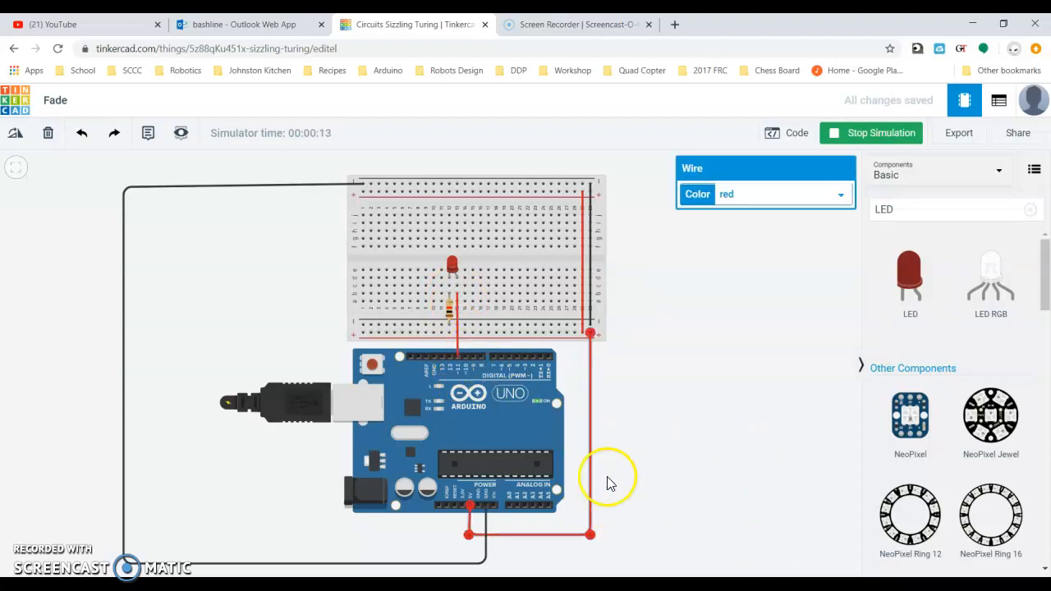
# Step: Stop the simulation, wire the LED and resistor to pin 11, and colour the wire green
pyautogui.click(871, 132)
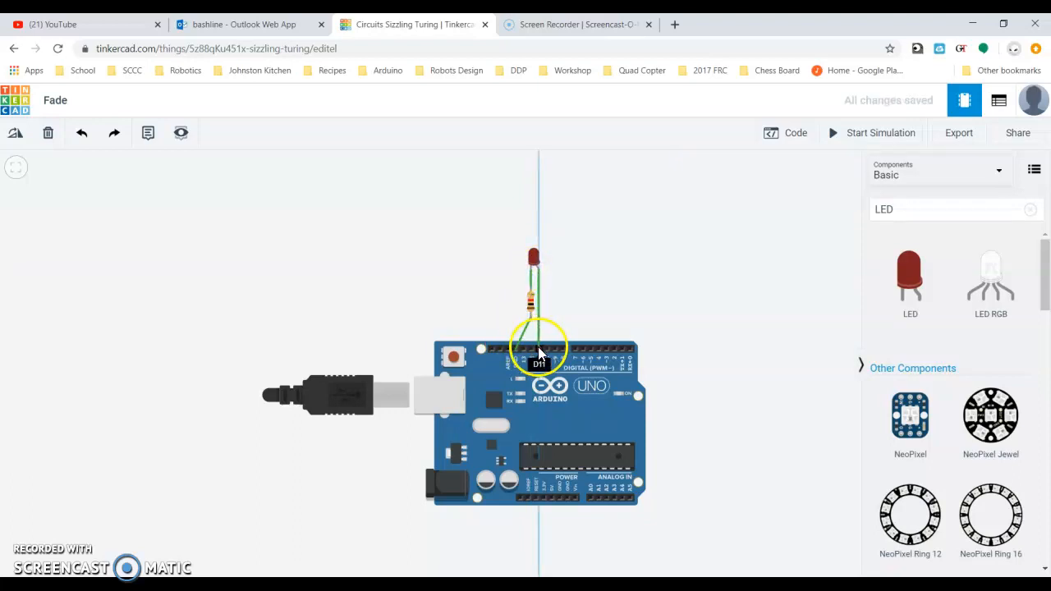
pyautogui.click(538, 296)
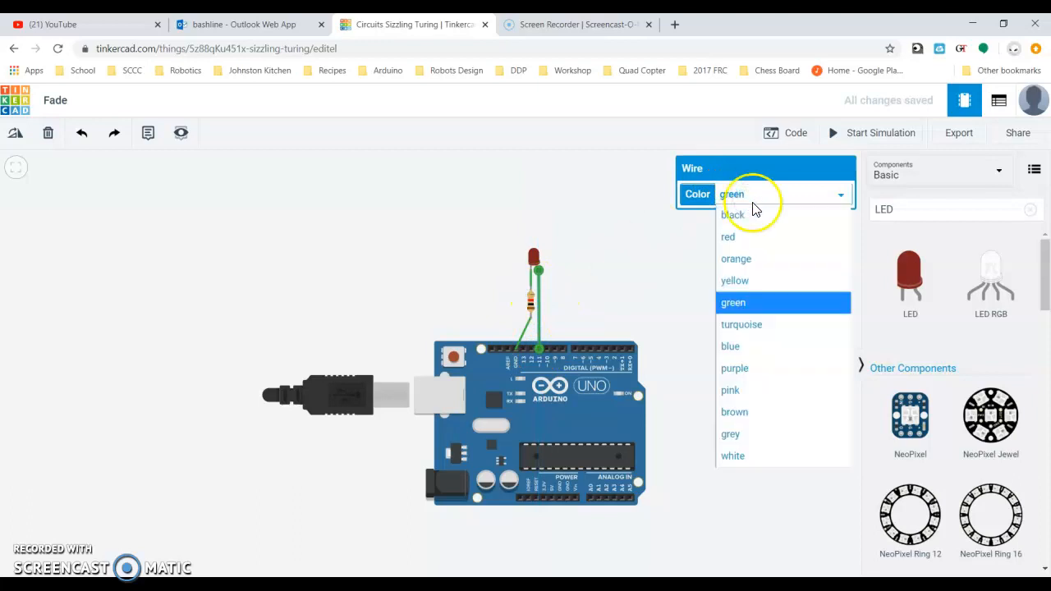
pyautogui.click(728, 237)
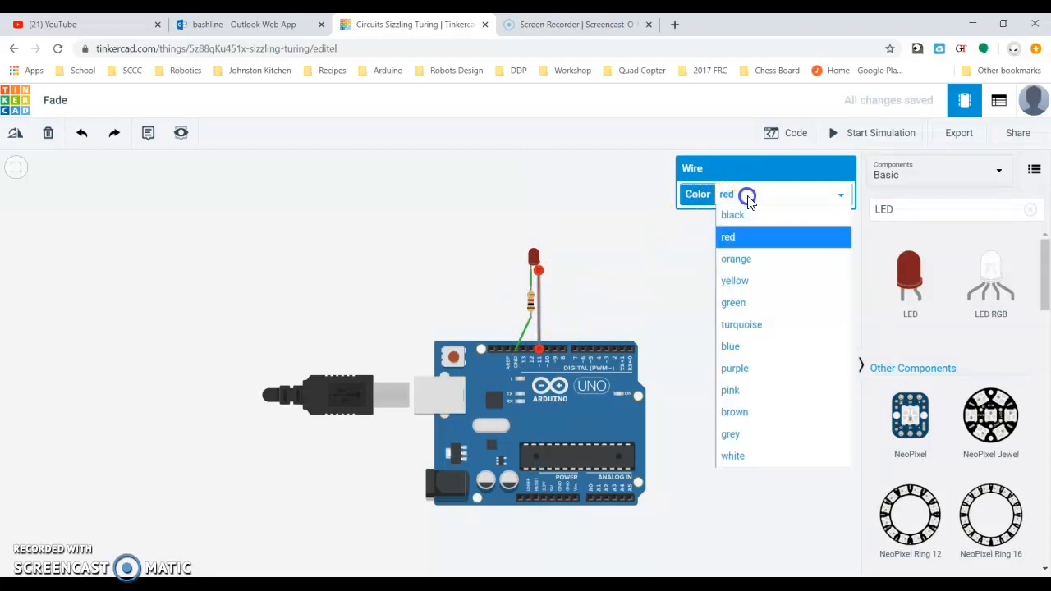
pyautogui.moveTo(735, 303)
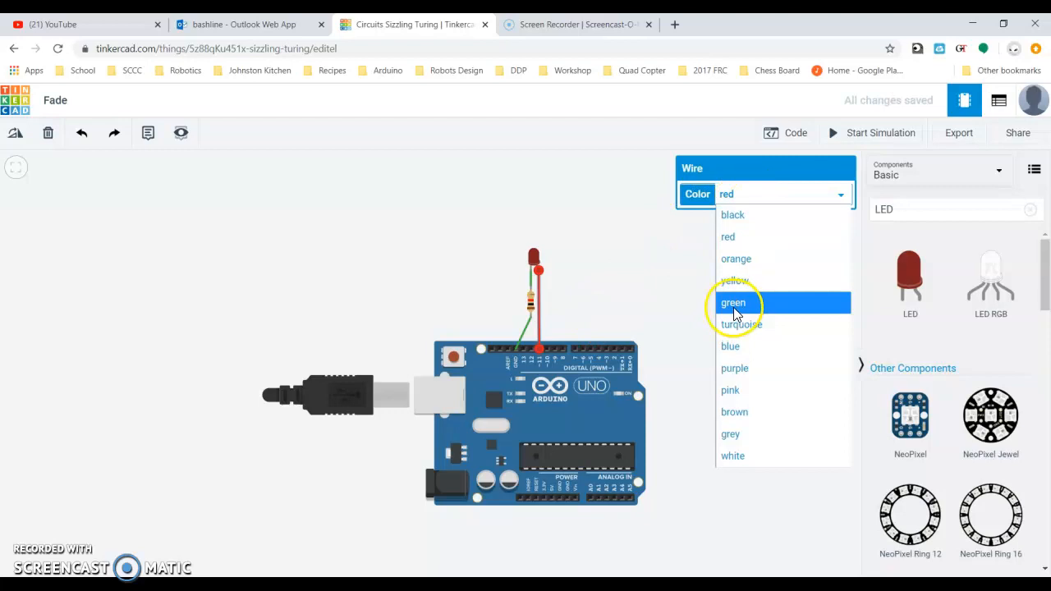
pyautogui.click(733, 302)
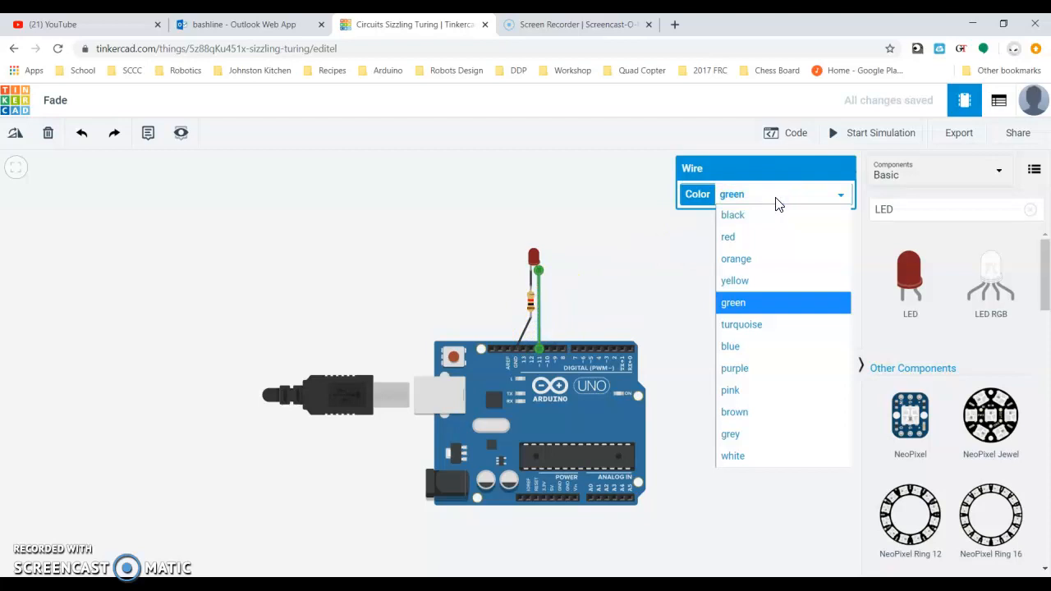
pyautogui.moveTo(801, 324)
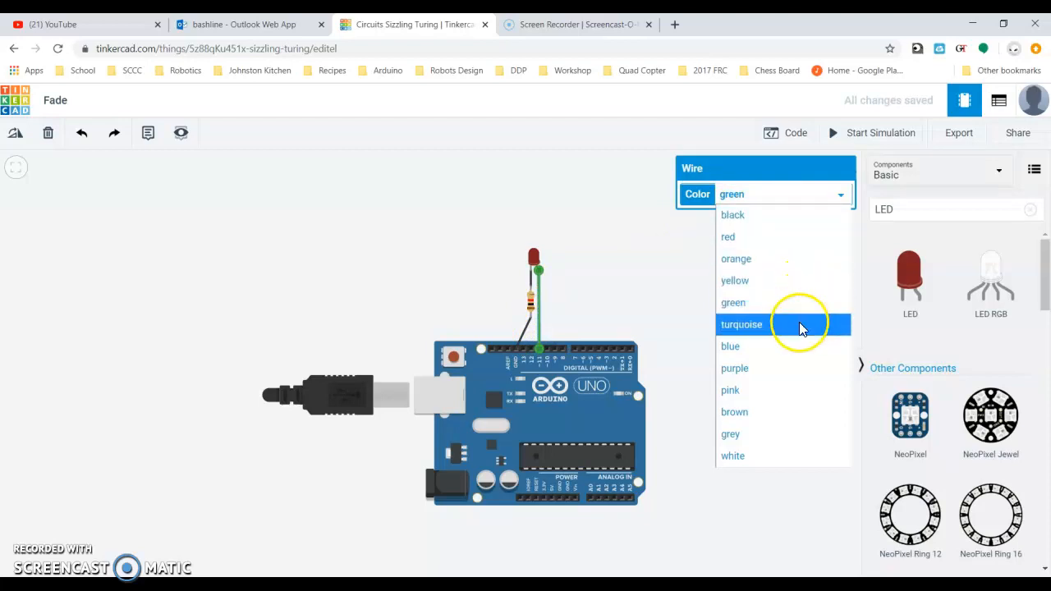
pyautogui.moveTo(774, 244)
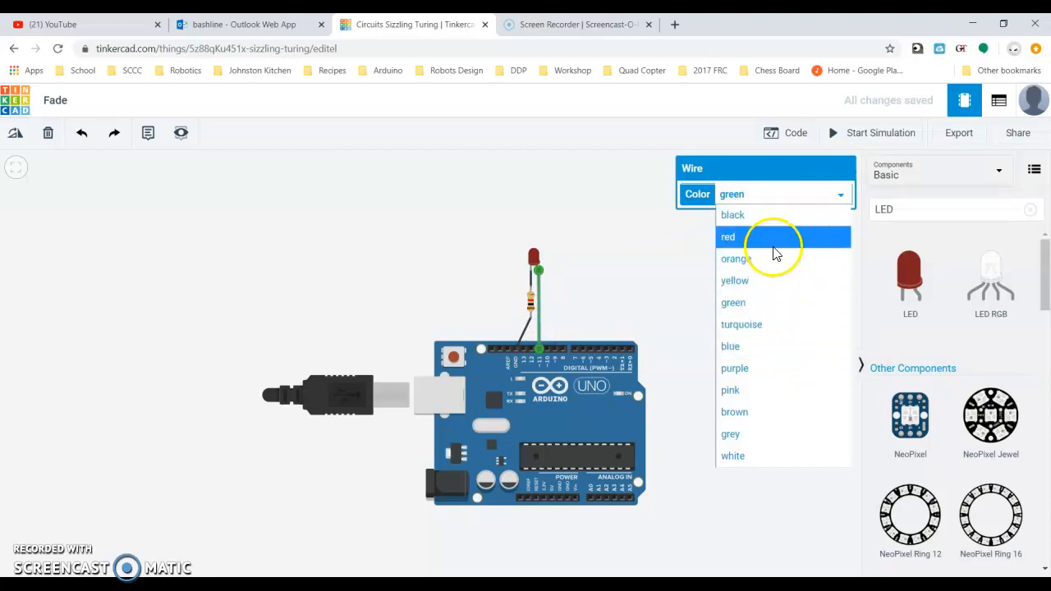
# Step: Recolour the pin 11 wire yellow and start the simulation
pyautogui.click(734, 280)
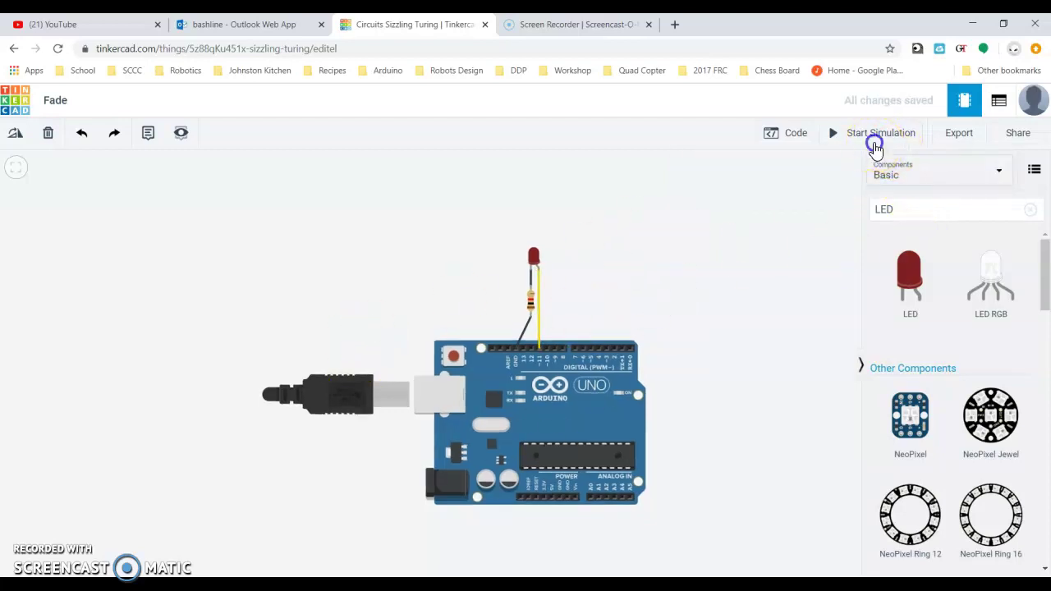
pyautogui.click(875, 144)
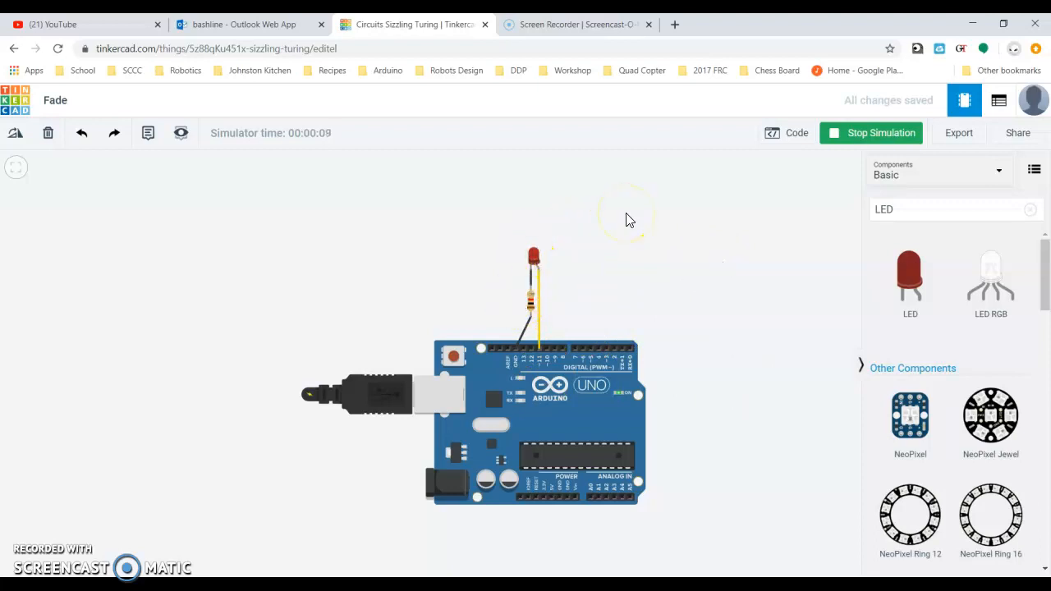
pyautogui.moveTo(490, 172)
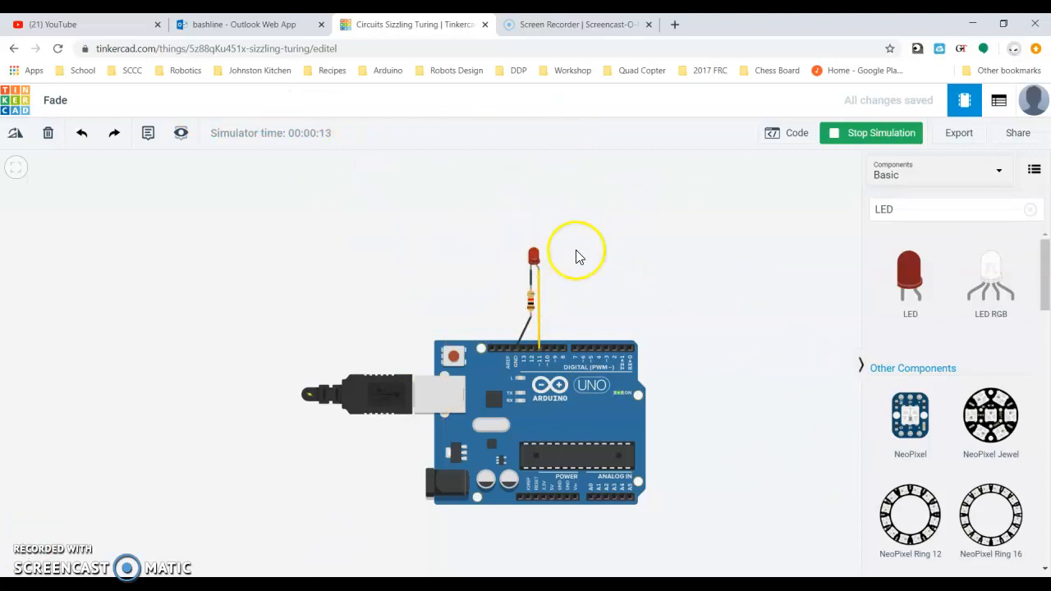
pyautogui.moveTo(757, 244)
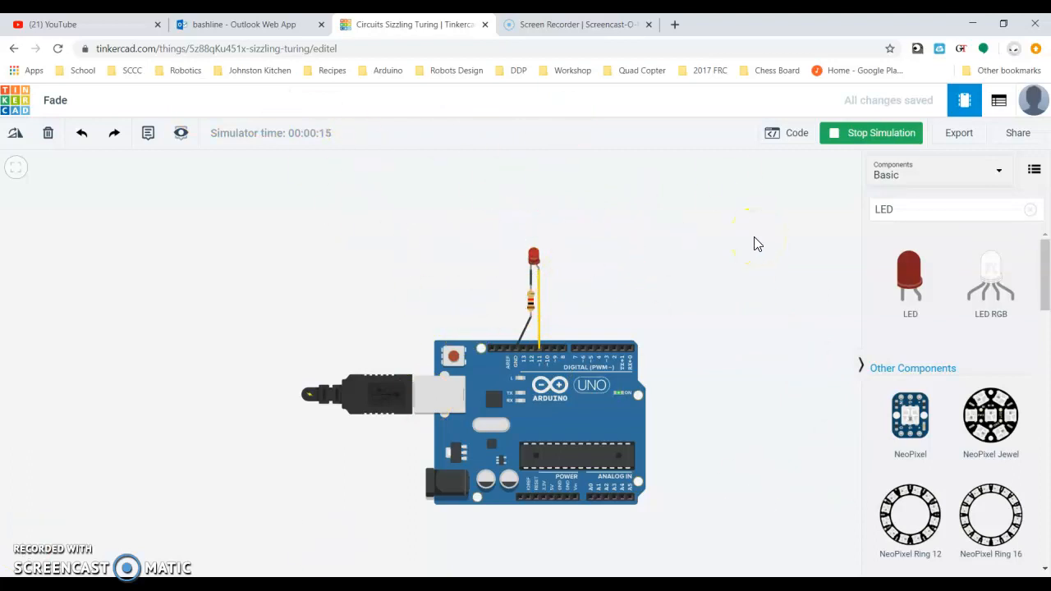